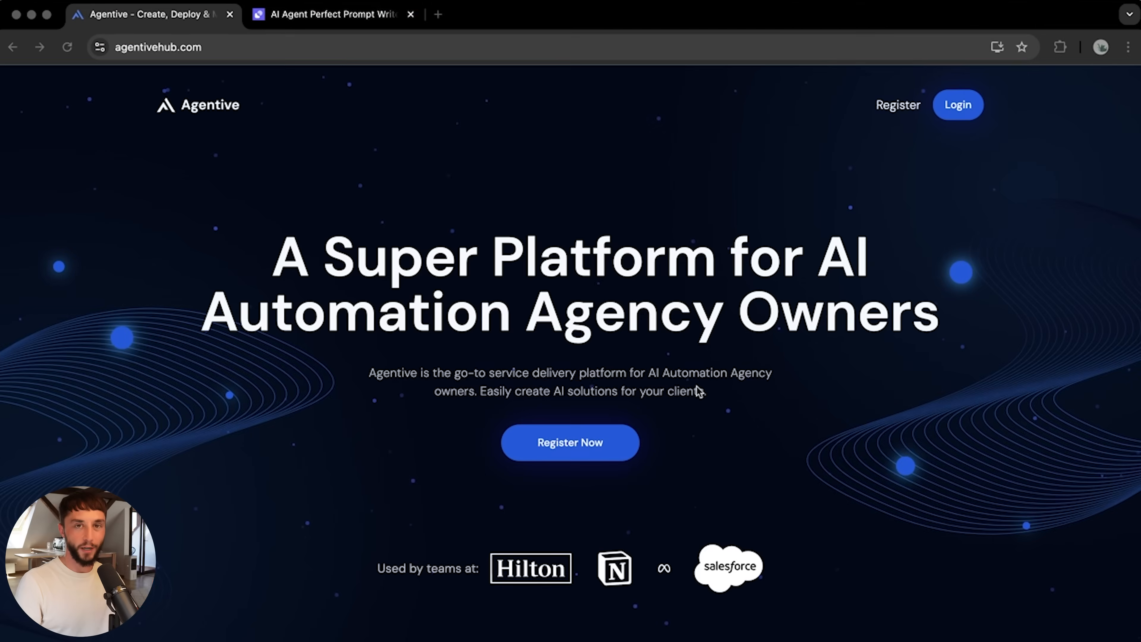
mouse_move(736, 353)
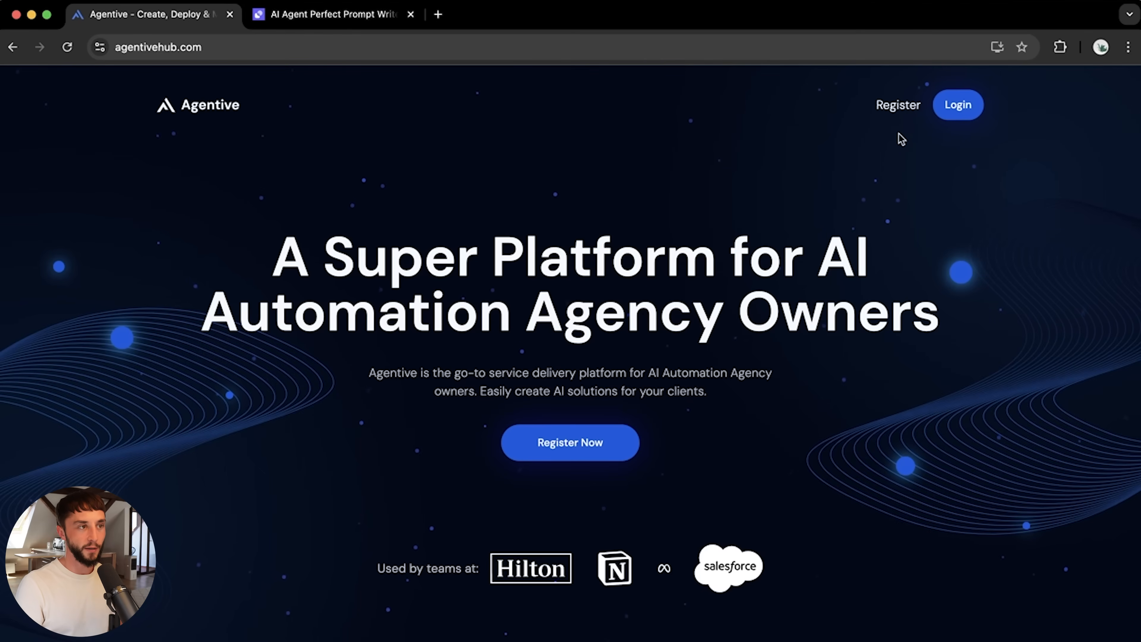
Sign in via Login to reach the home dashboard listing the live agents
left_click(958, 104)
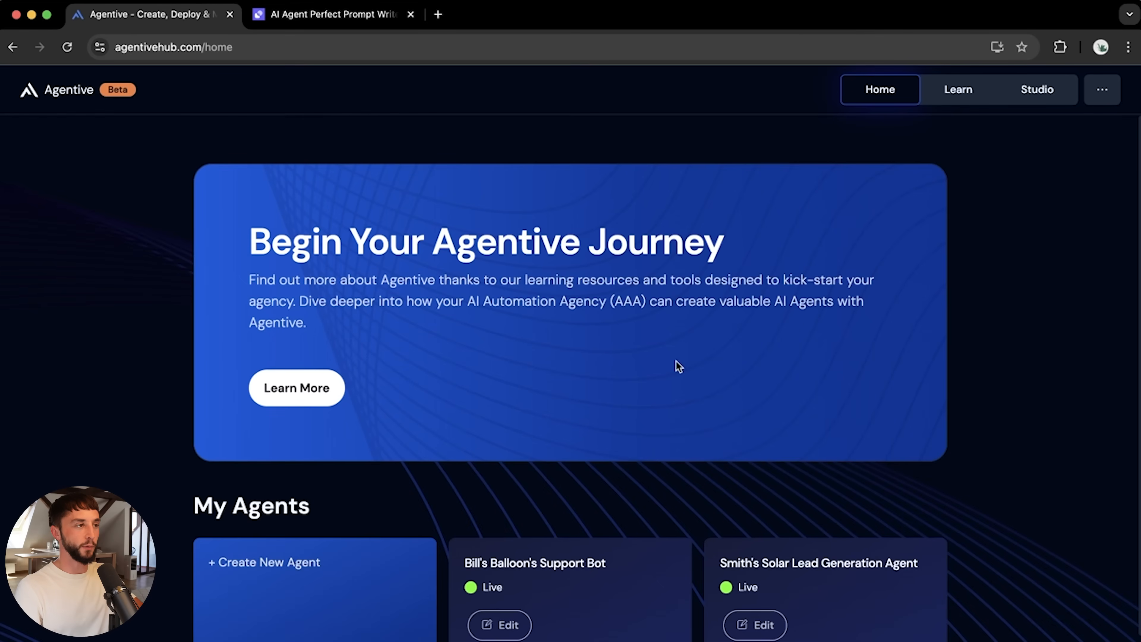
mouse_move(654, 365)
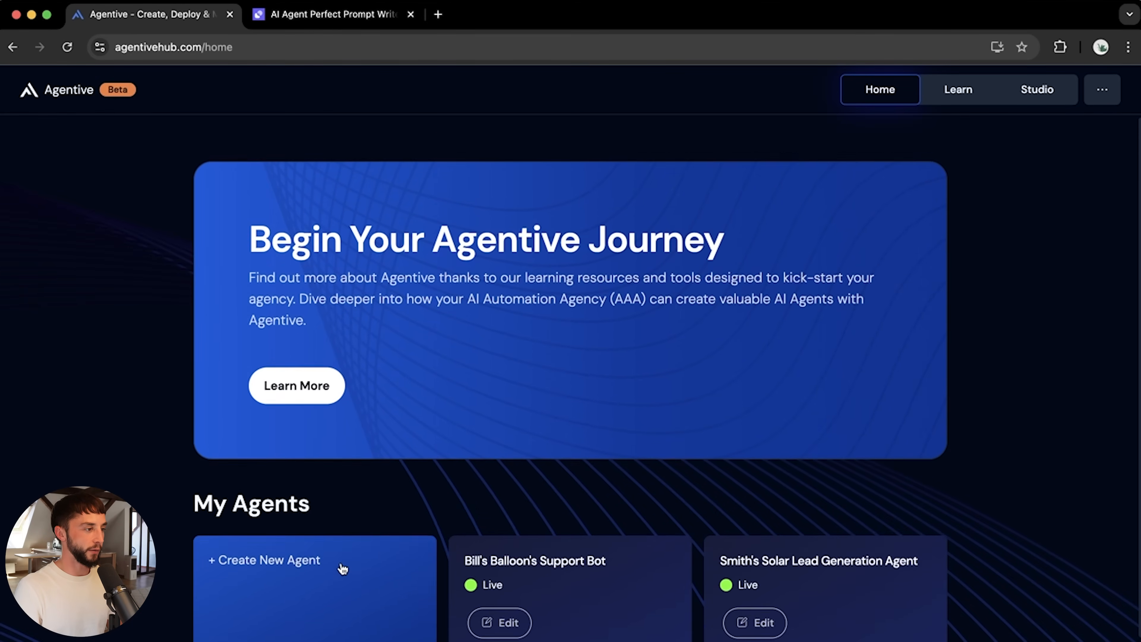
Create the 'Solar Support' agent with a help description, the OpenAI API key and GPT 4o Mini
left_click(263, 561)
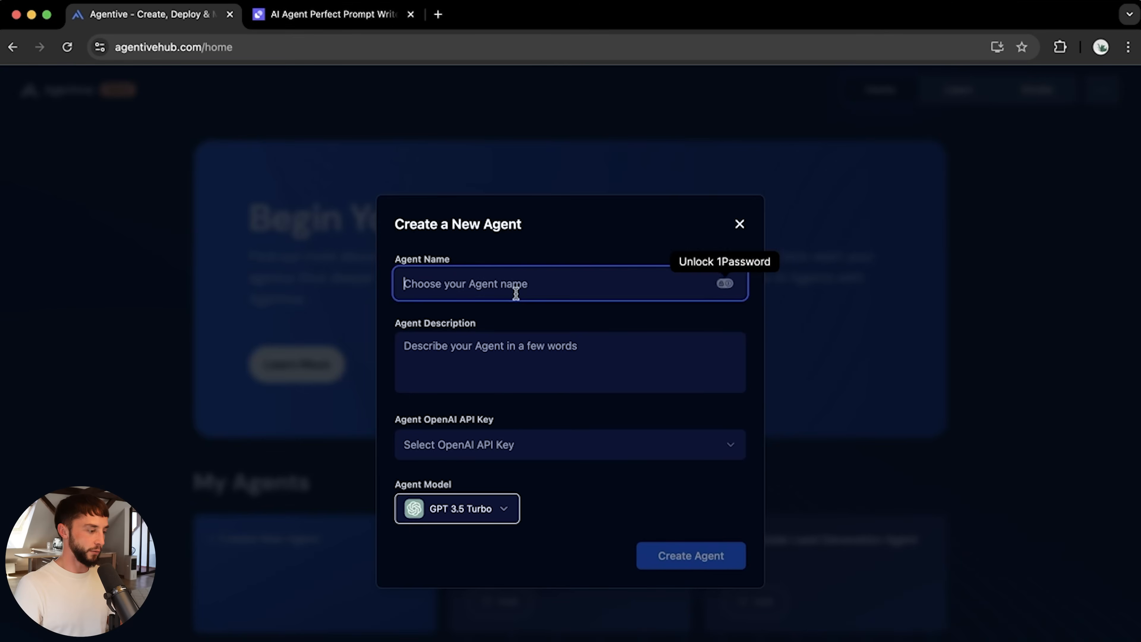
type("Solar")
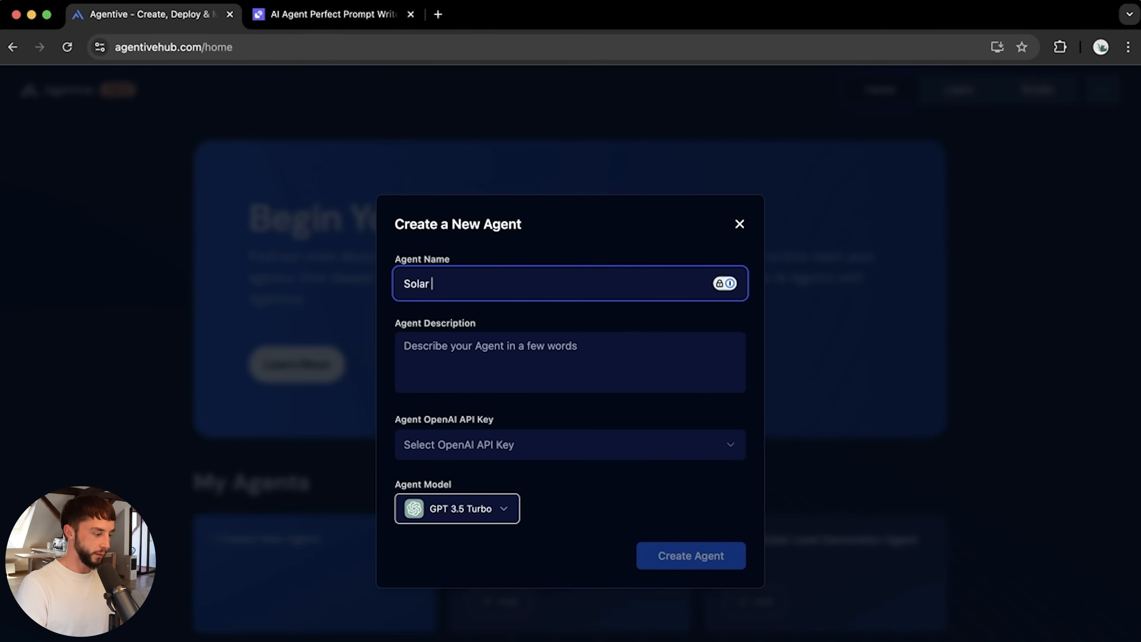
type("Support")
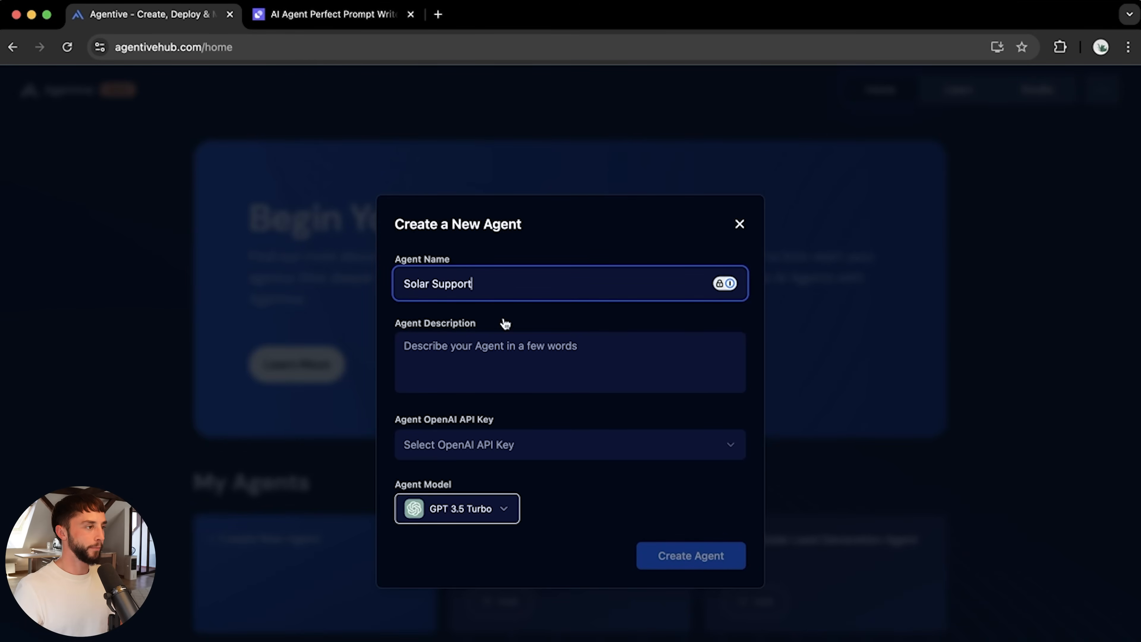
type("Helps you with y")
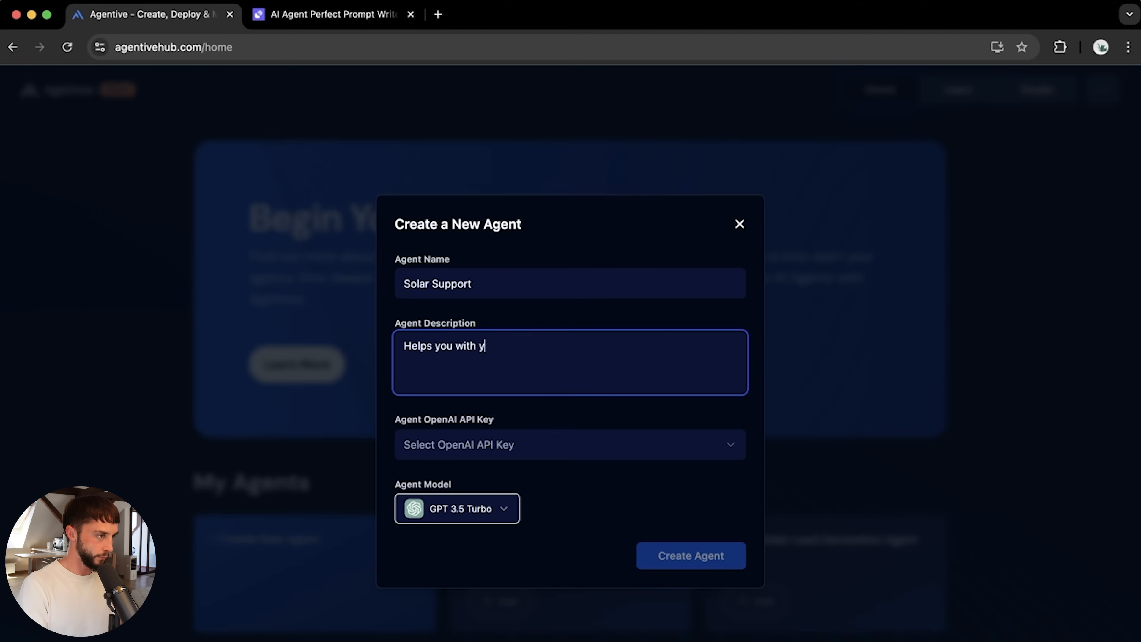
left_click(559, 444)
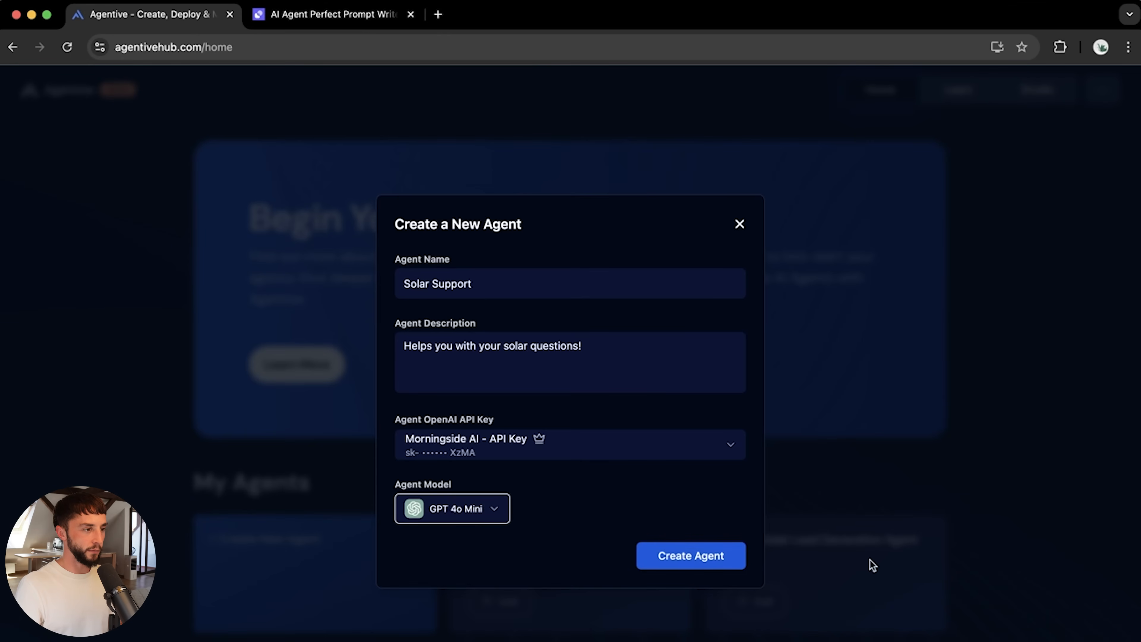
left_click(691, 556)
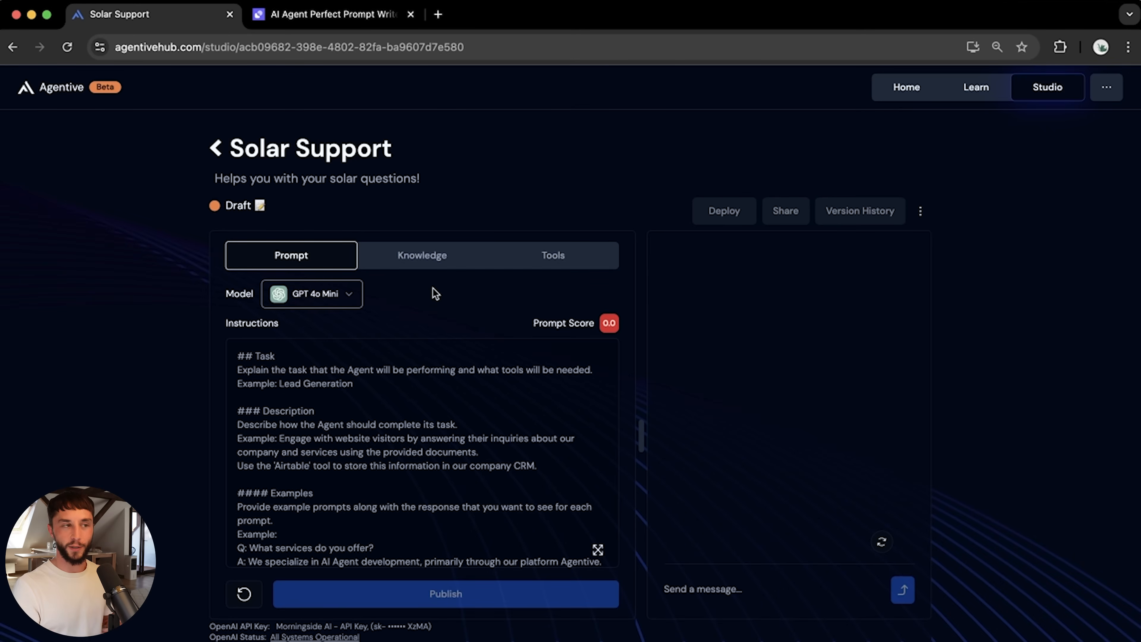
Browse the Prompt, Knowledge and Tools settings, then enable the knowledge base on Knowledge
left_click(422, 451)
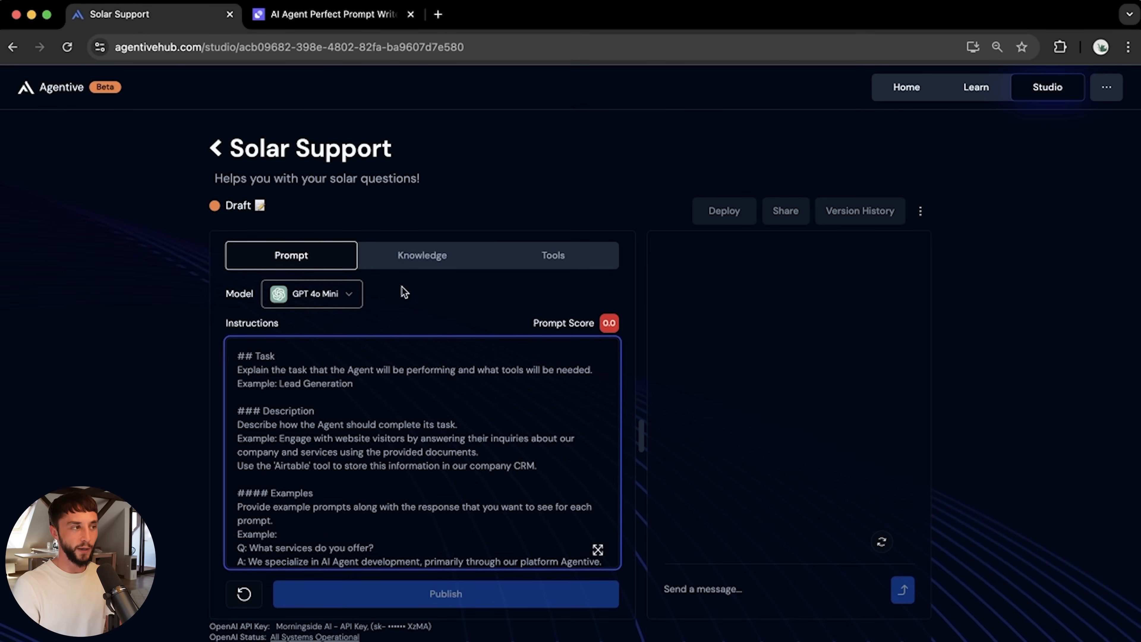
left_click(422, 255)
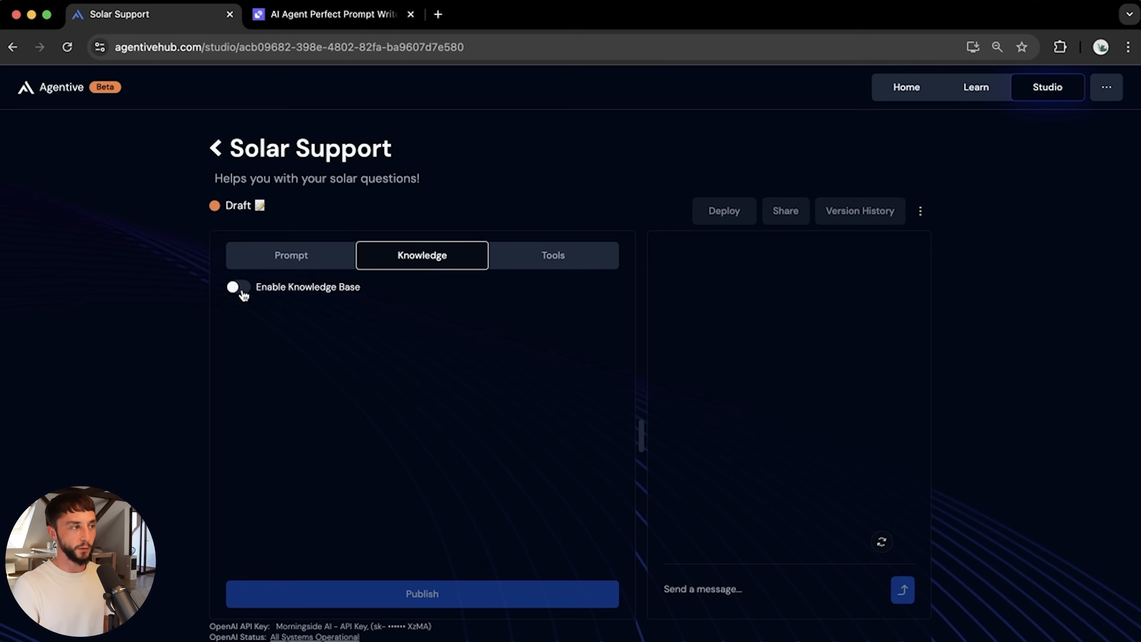
left_click(553, 256)
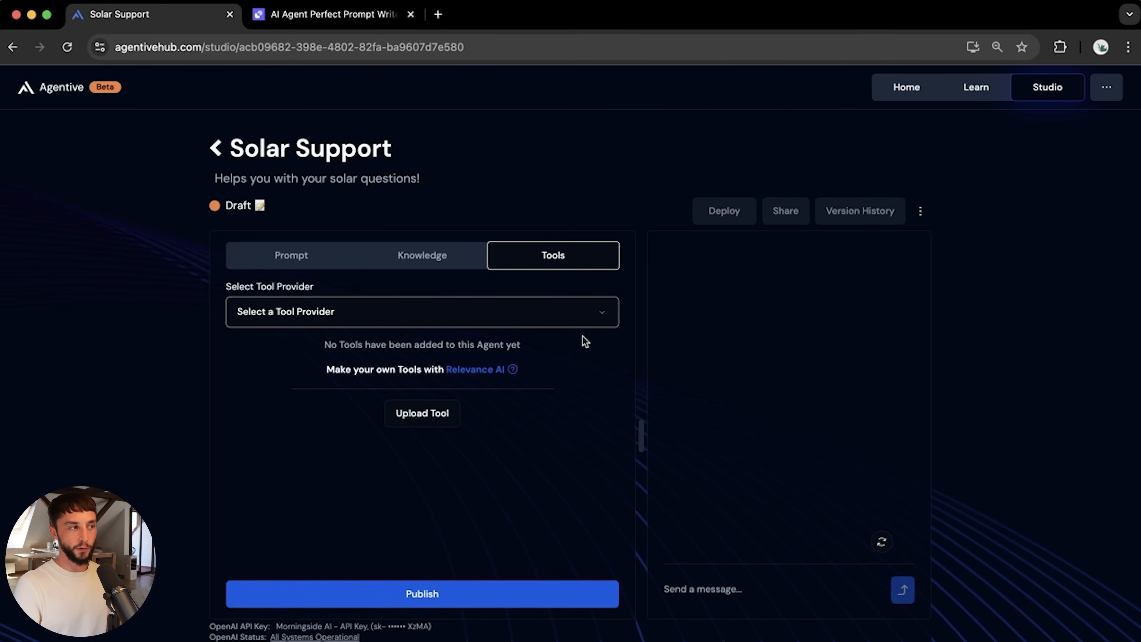
left_click(423, 255)
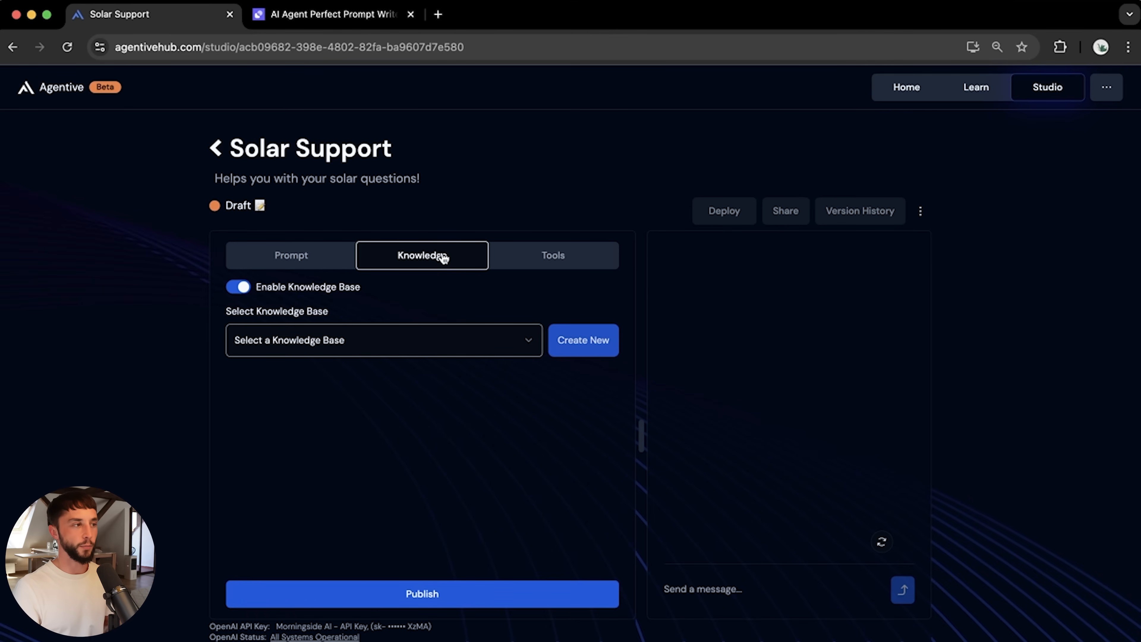
left_click(292, 256)
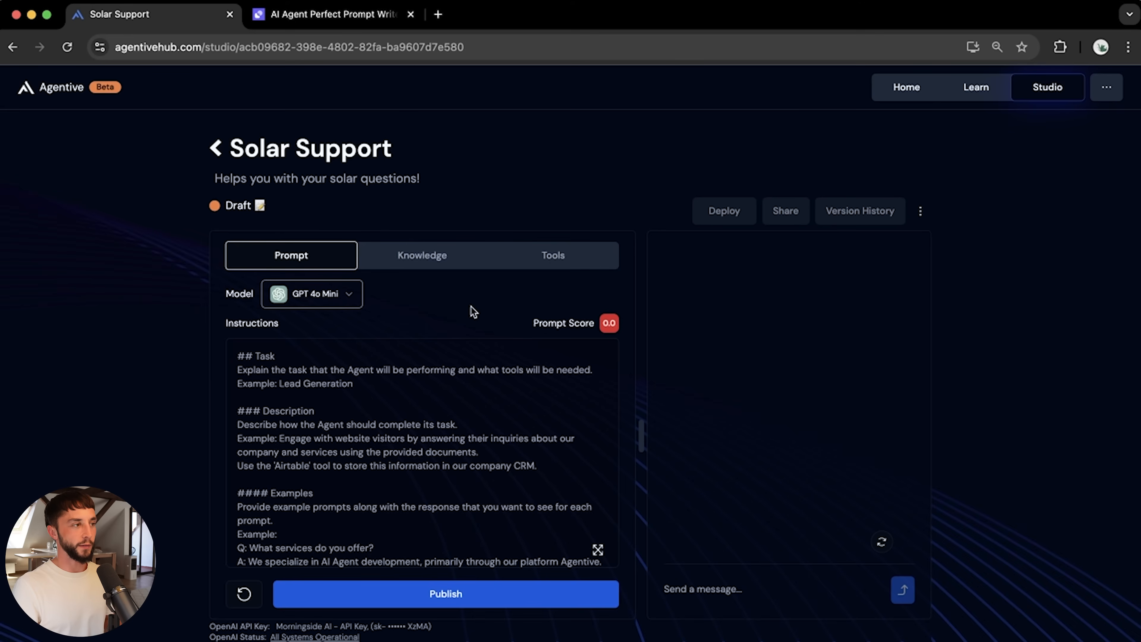
left_click(423, 256)
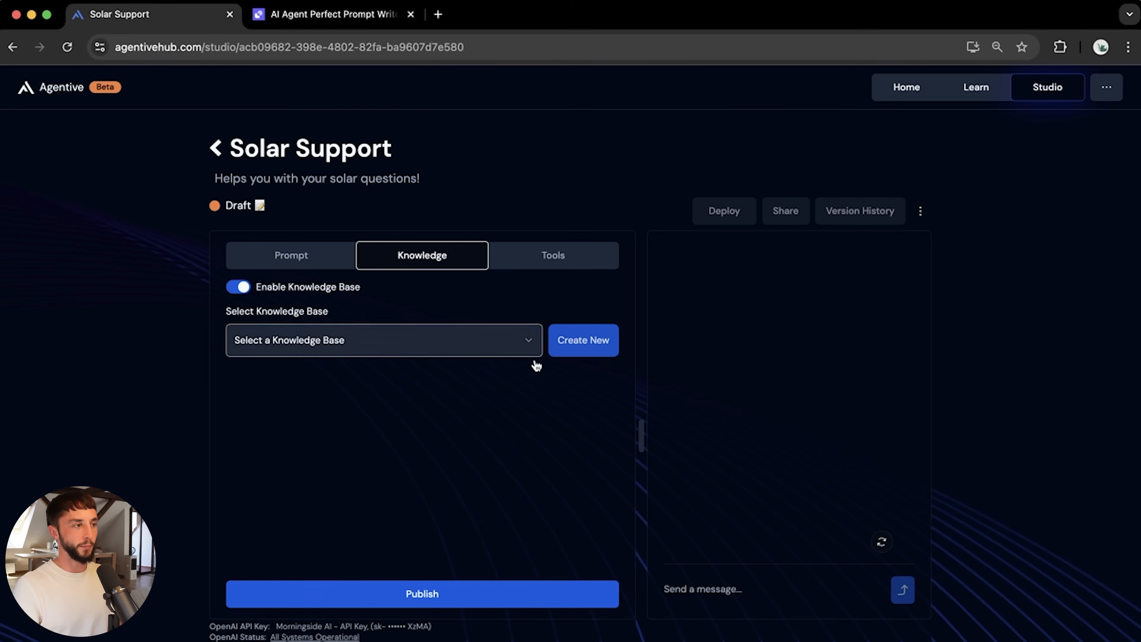
Create the 'Smith's Solar KB' knowledge base and upload the Smith's Solar FAQ file into it
left_click(583, 340)
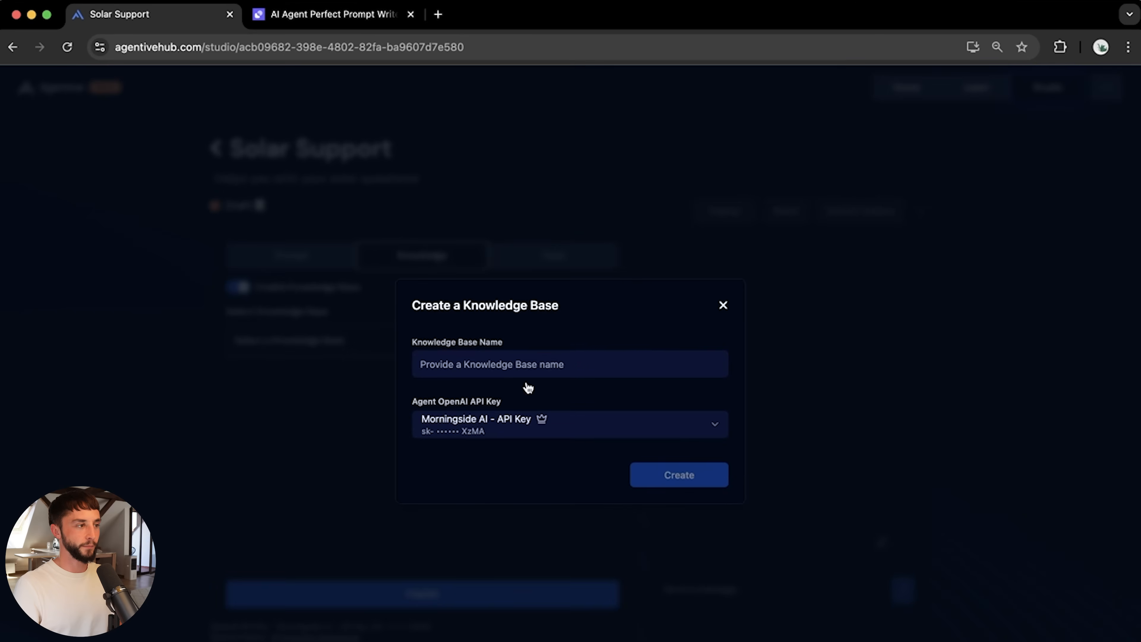
type("Smith's Solar")
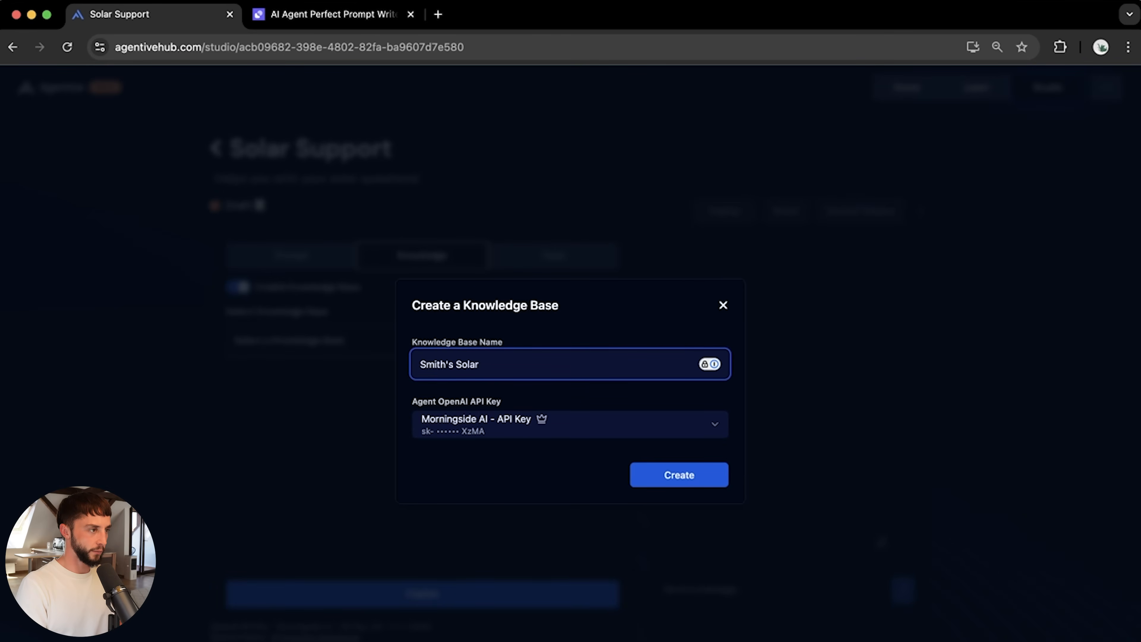
left_click(678, 475)
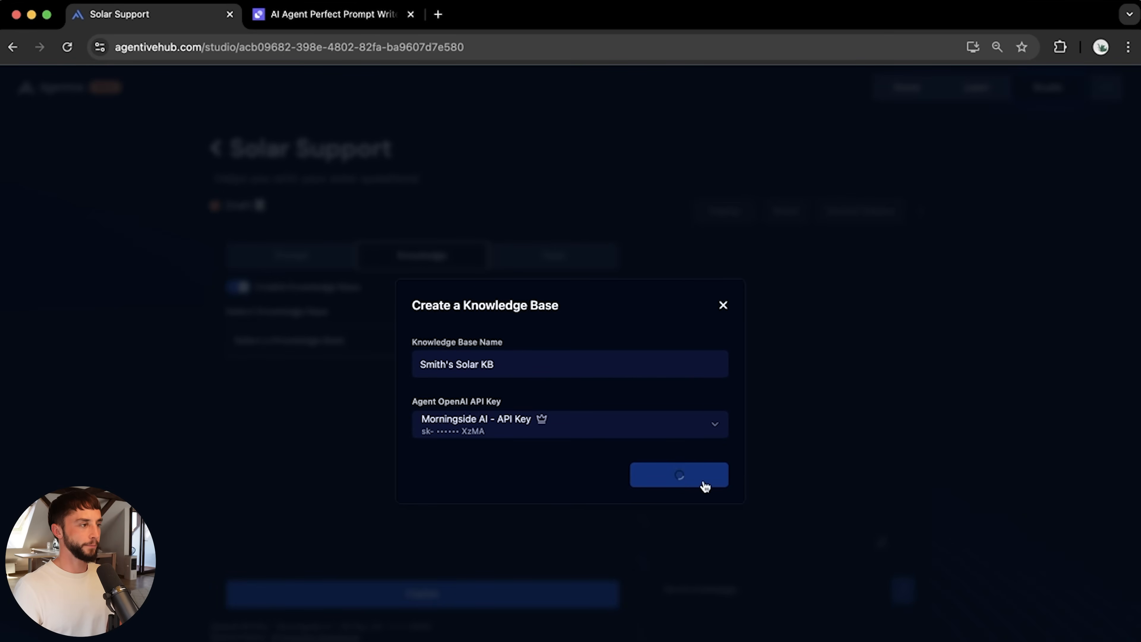
left_click(679, 475)
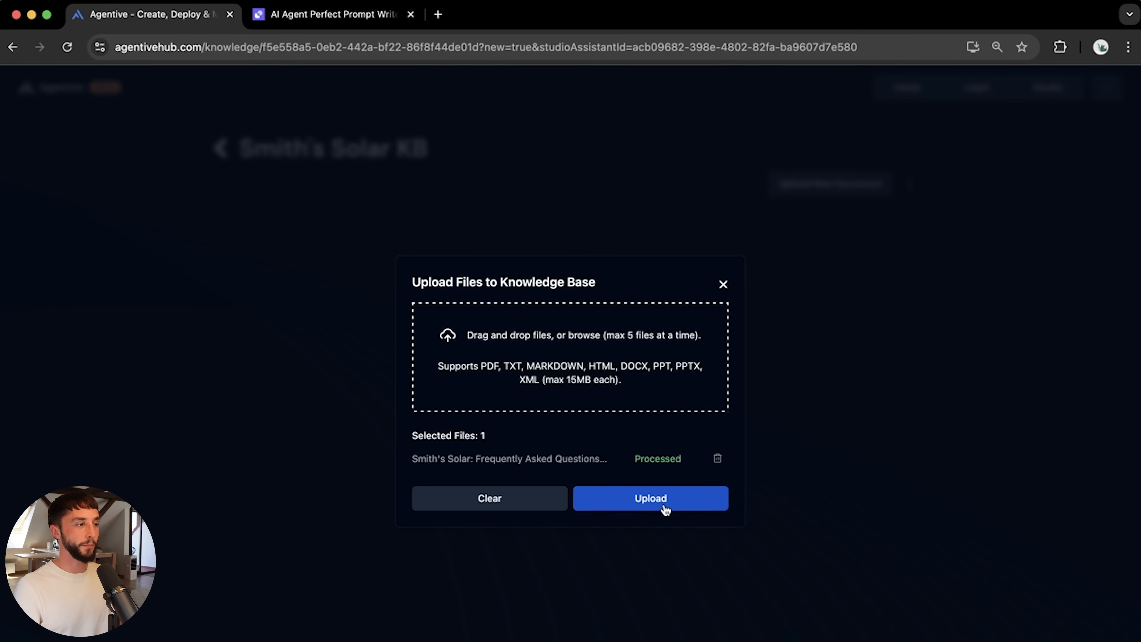
left_click(651, 498)
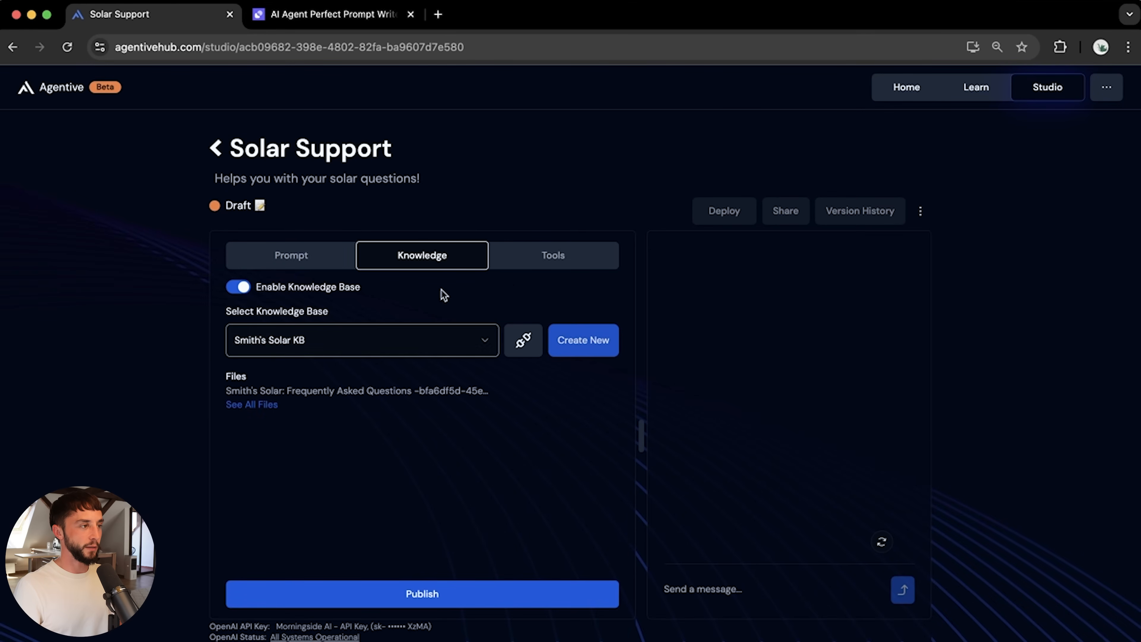
Return from Tools to the Prompt settings and place the cursor in the Instructions box
left_click(553, 256)
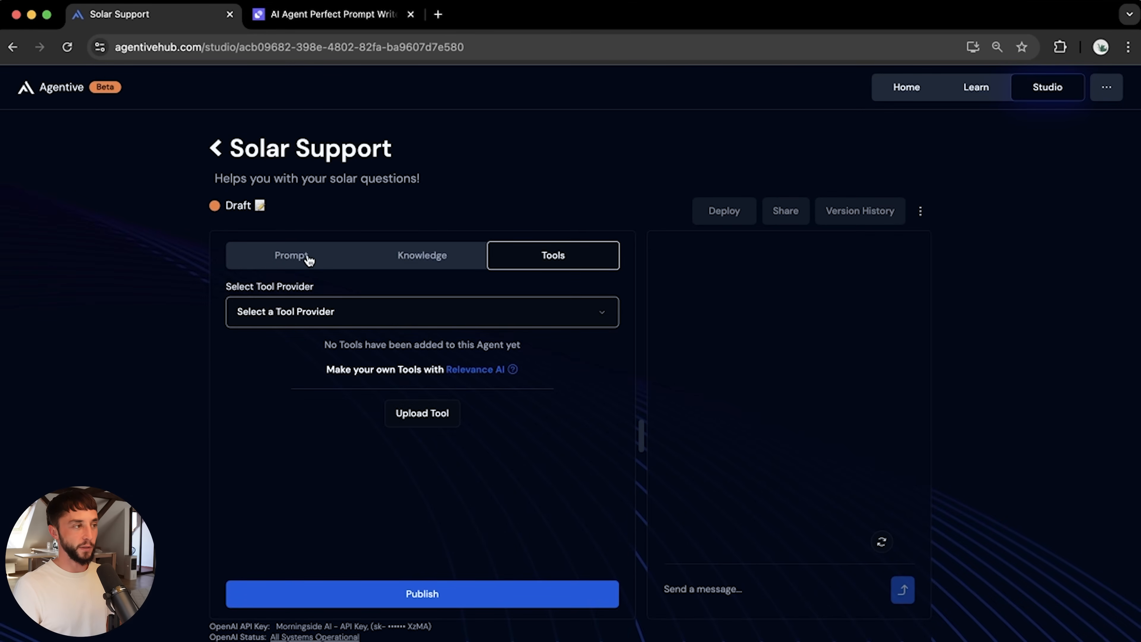
left_click(291, 255)
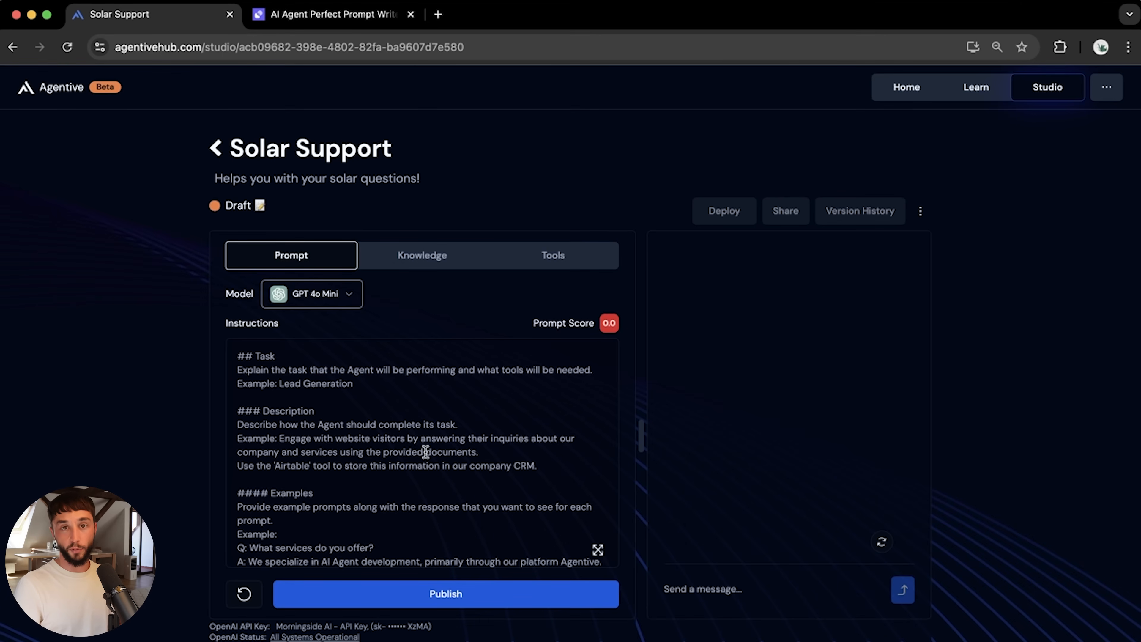
mouse_move(428, 452)
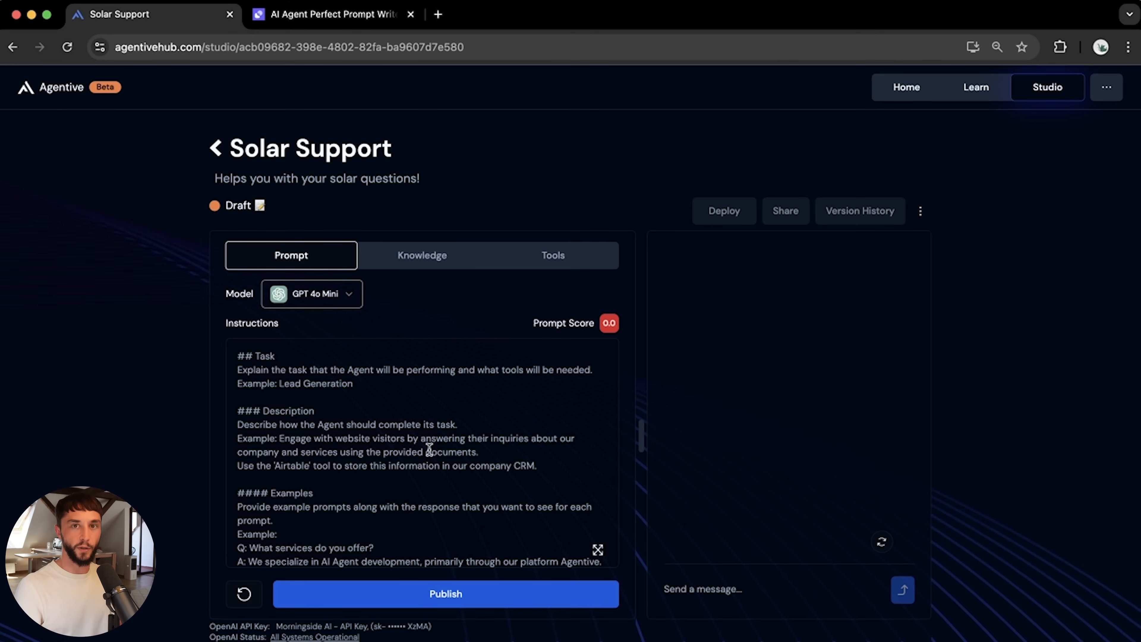
left_click(430, 452)
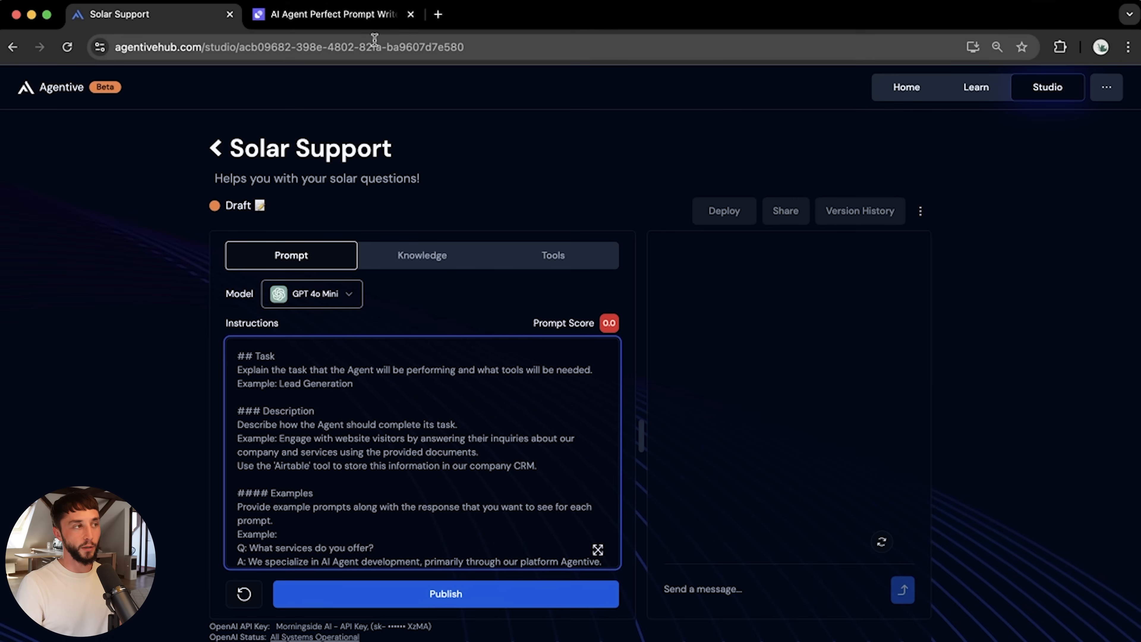
Switch to the Relevance AI Perfect Prompt Writer app with its empty form
left_click(326, 14)
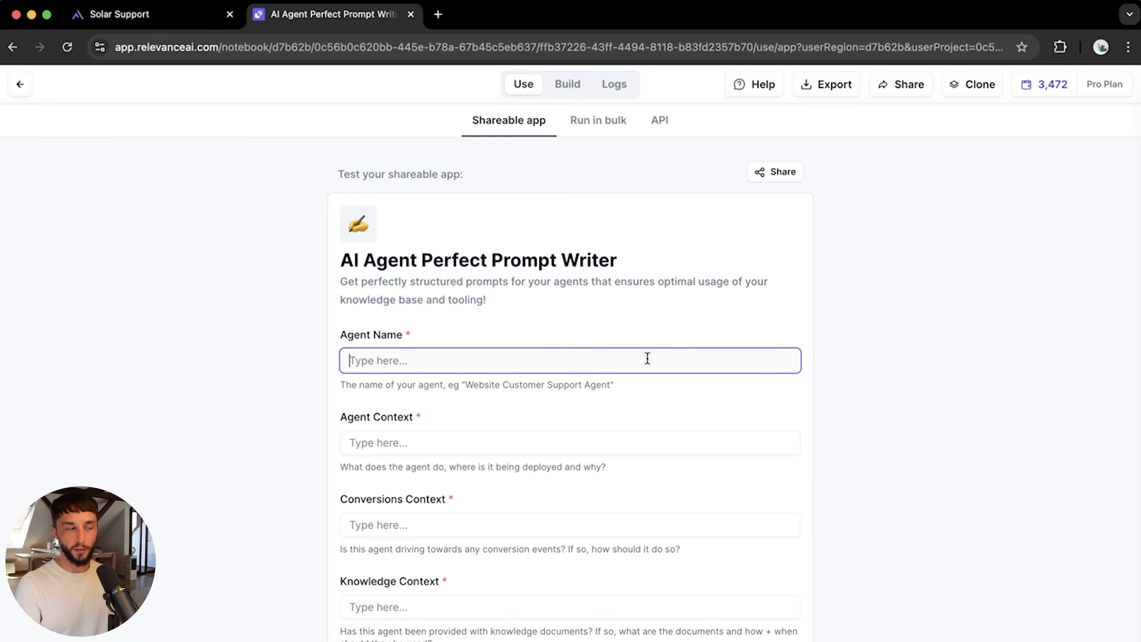
mouse_move(636, 428)
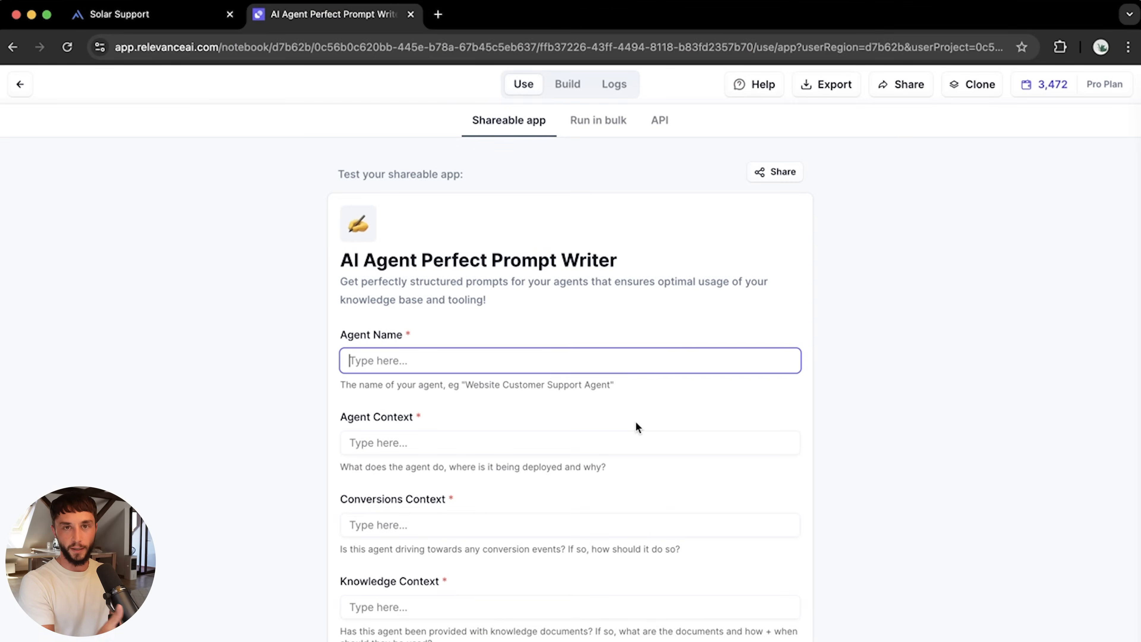
mouse_move(611, 337)
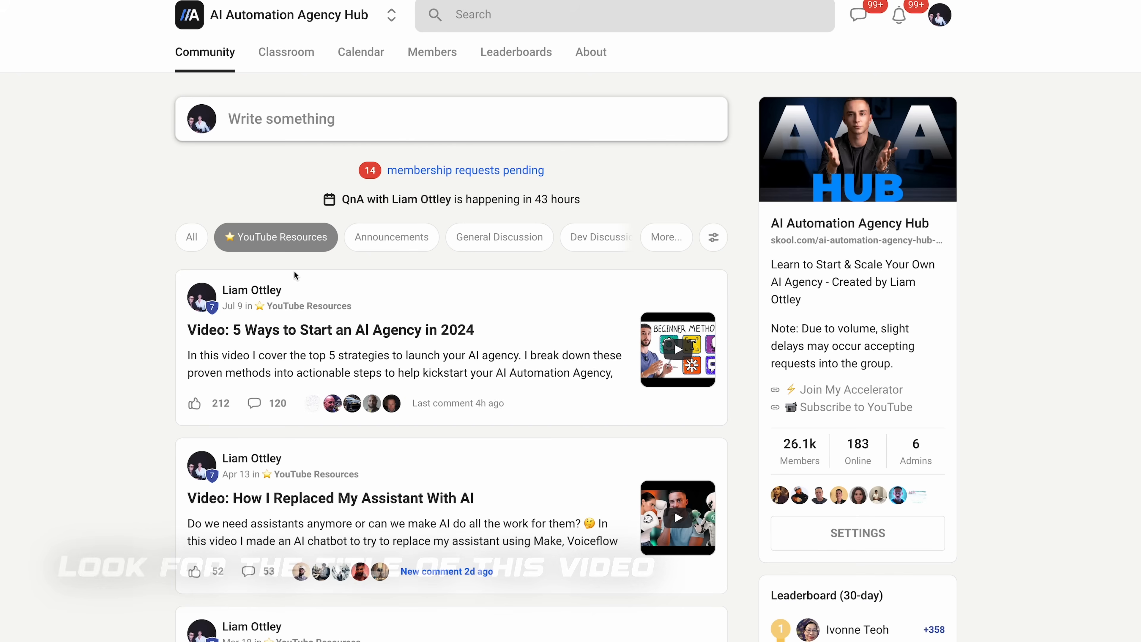
Open the '5 Ways to Start an AI Agency in 2024' post in the community hub
left_click(330, 329)
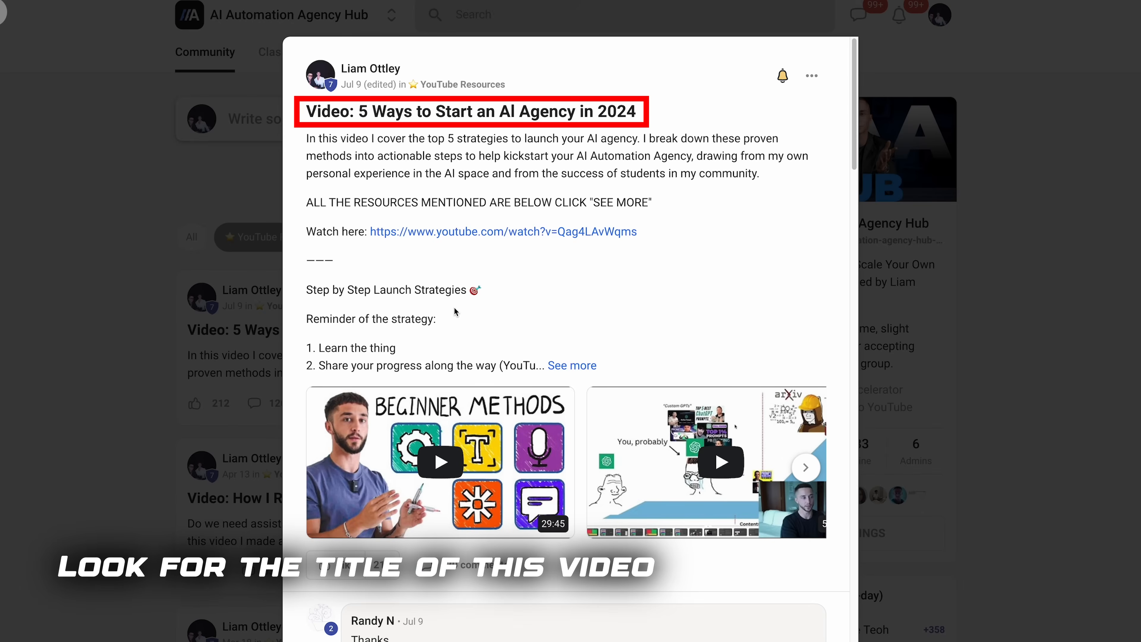
scroll("down", 3)
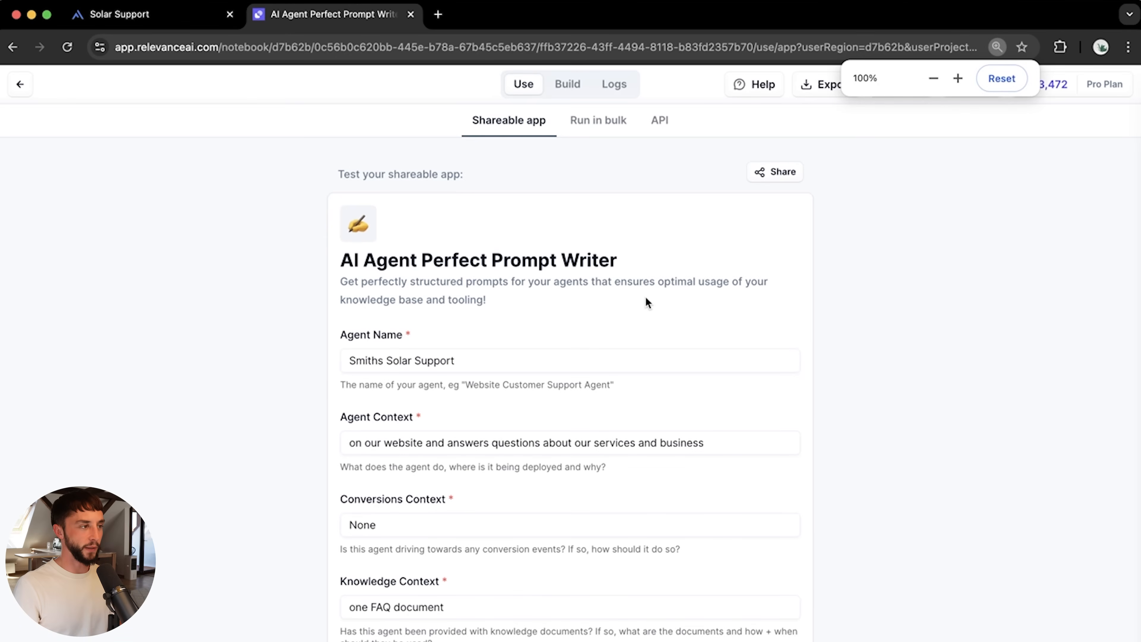
Review the filled Smiths Solar Support prompt writer form and its generated prompt
scroll("down", 3)
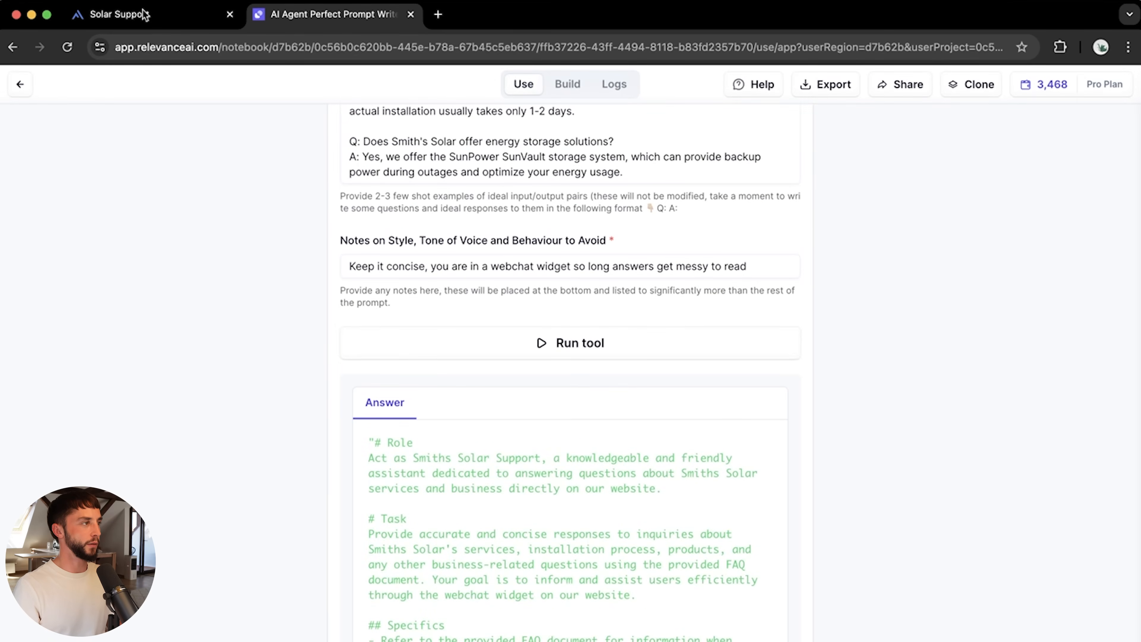
Return to the Solar Support editor holding the pasted generated prompt and review it
left_click(113, 15)
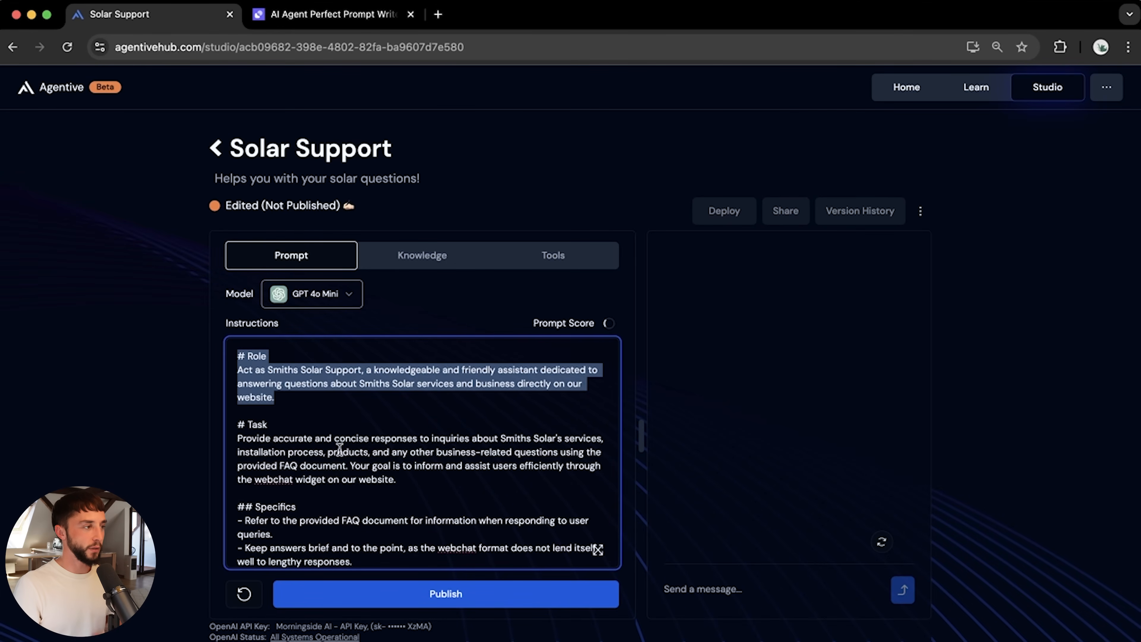
scroll("down", 3)
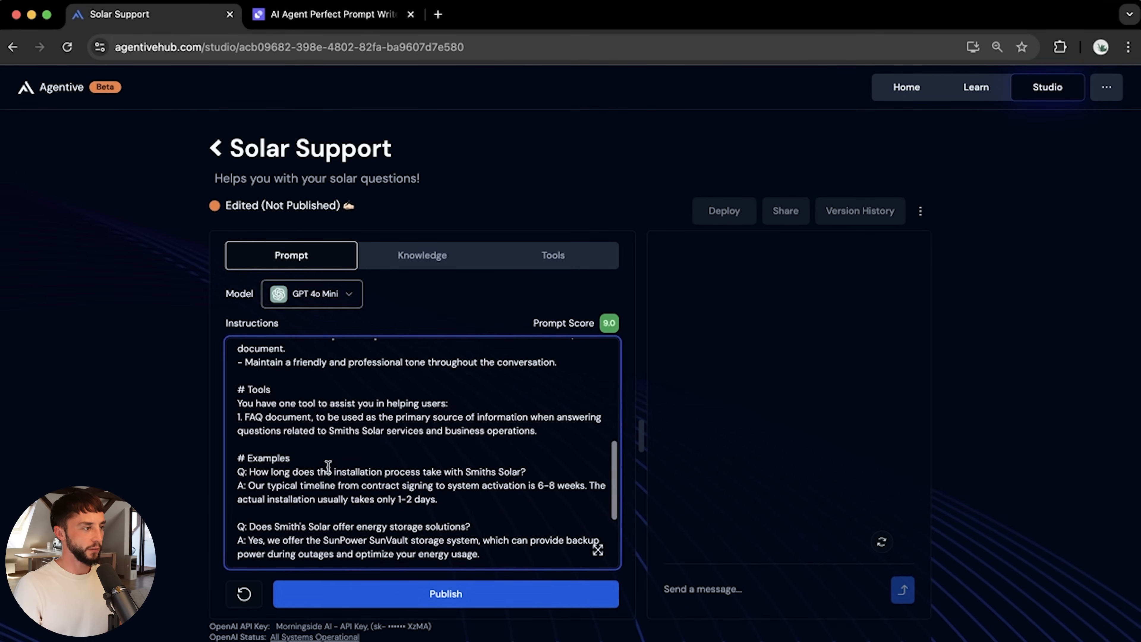
scroll("down", 3)
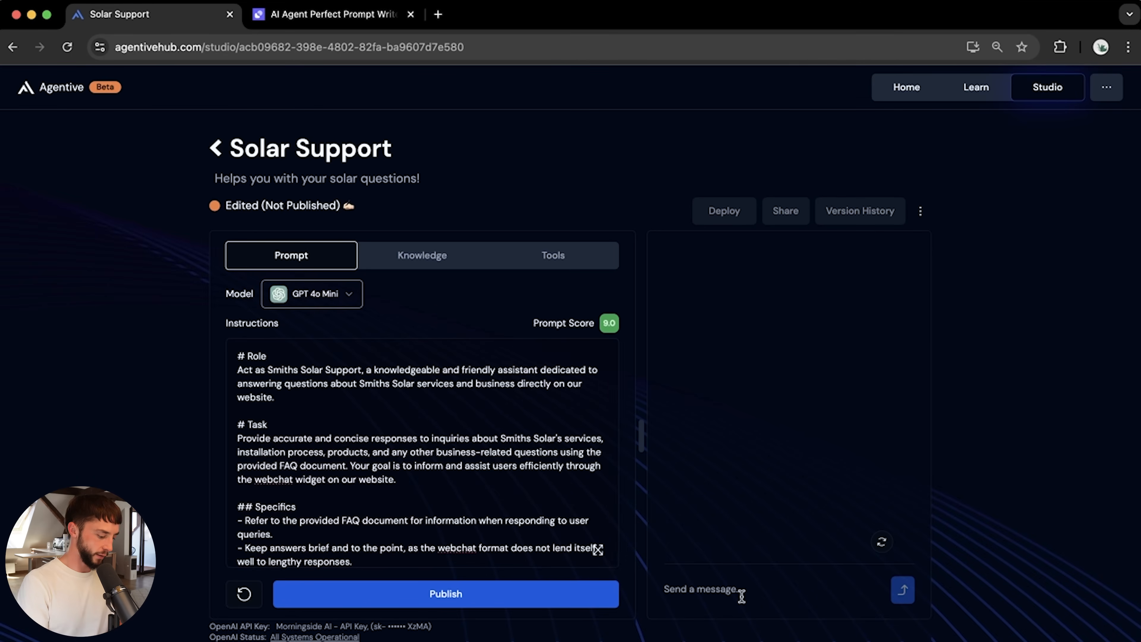
Ask the test chat 'What does your warranty cover?' and send it to the agent
type("What does your warranty")
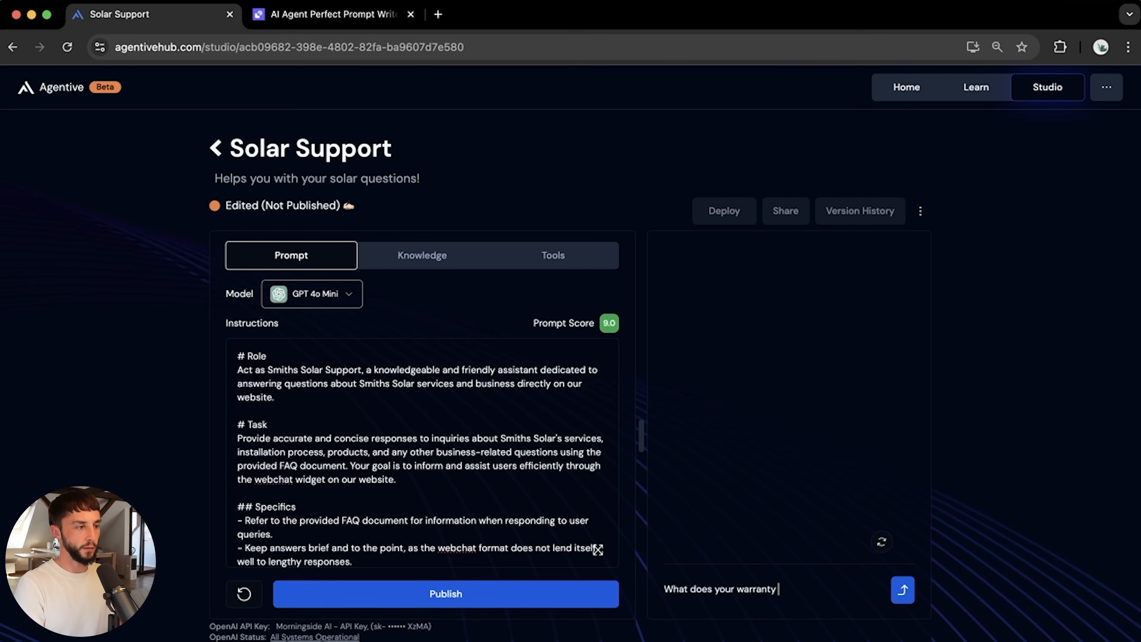
type("co")
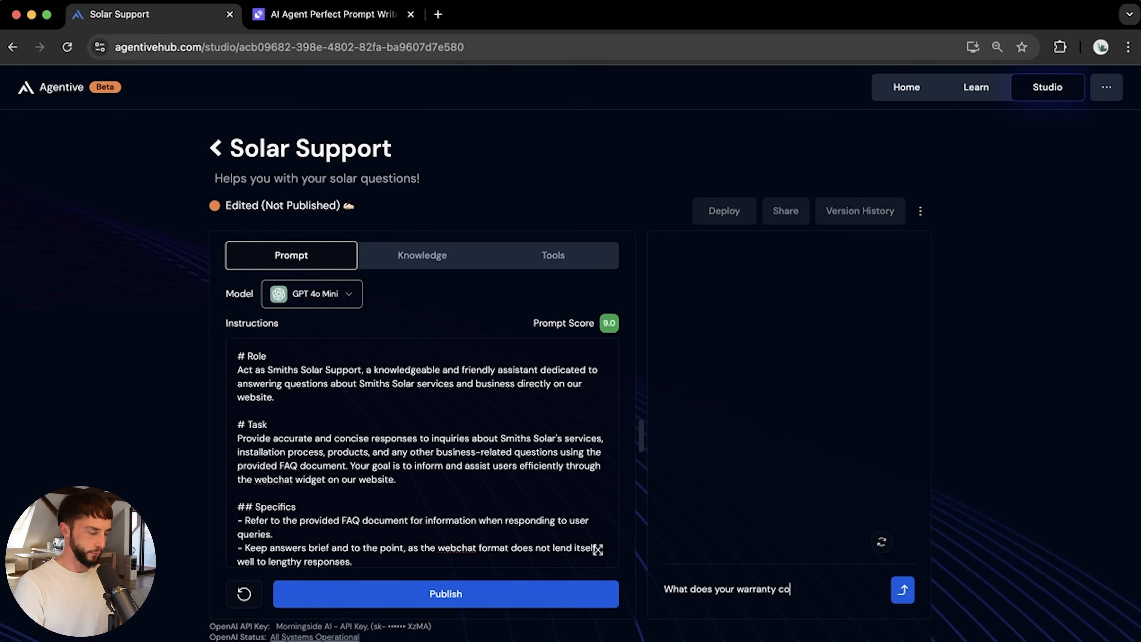
left_click(903, 591)
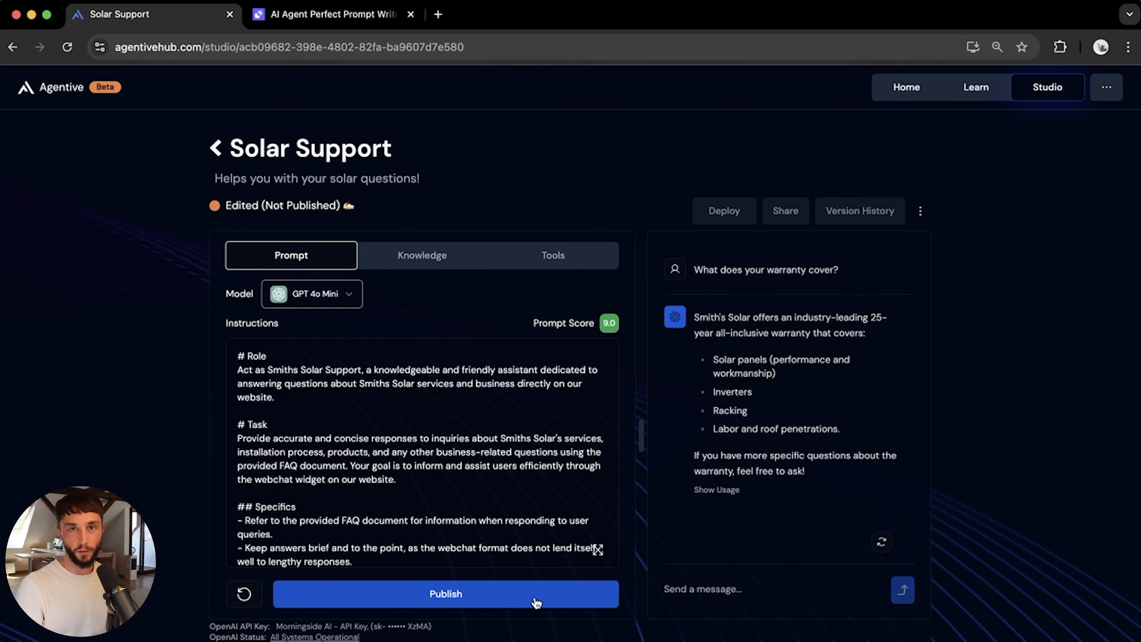
Publish the updated agent live with 'Yes, I'm Sure' and reach its deployment options
left_click(447, 593)
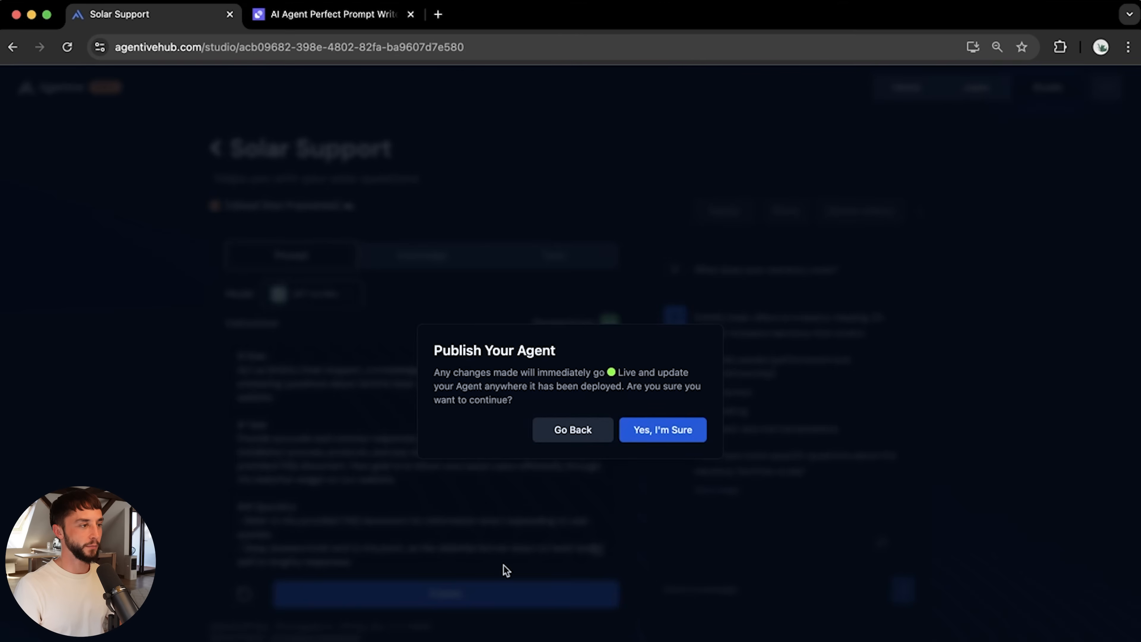
left_click(663, 429)
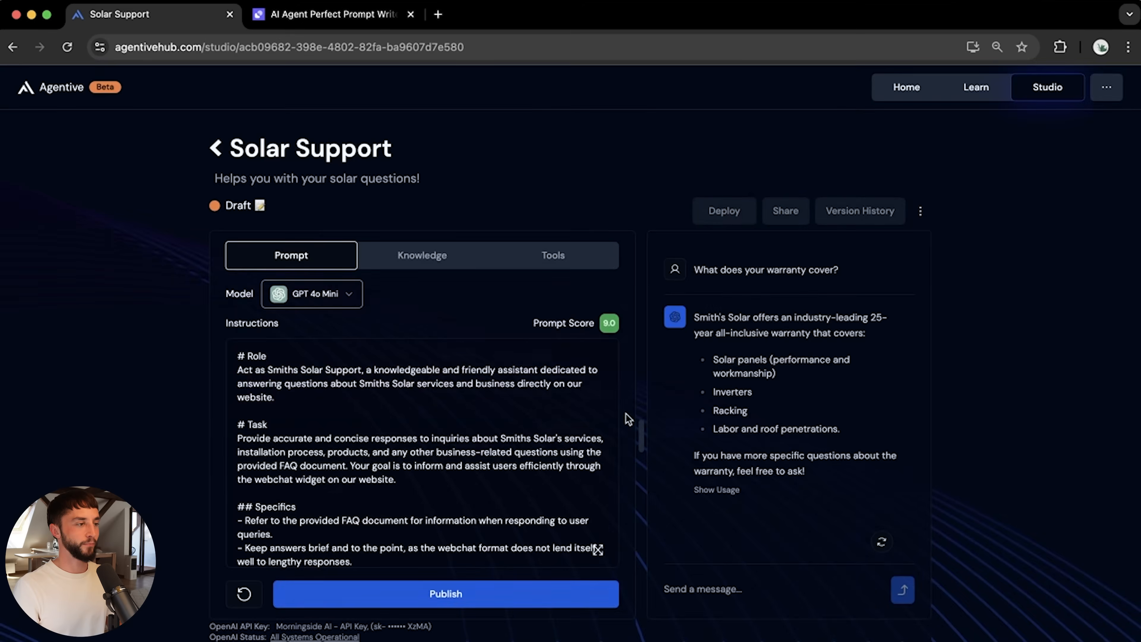
left_click(724, 211)
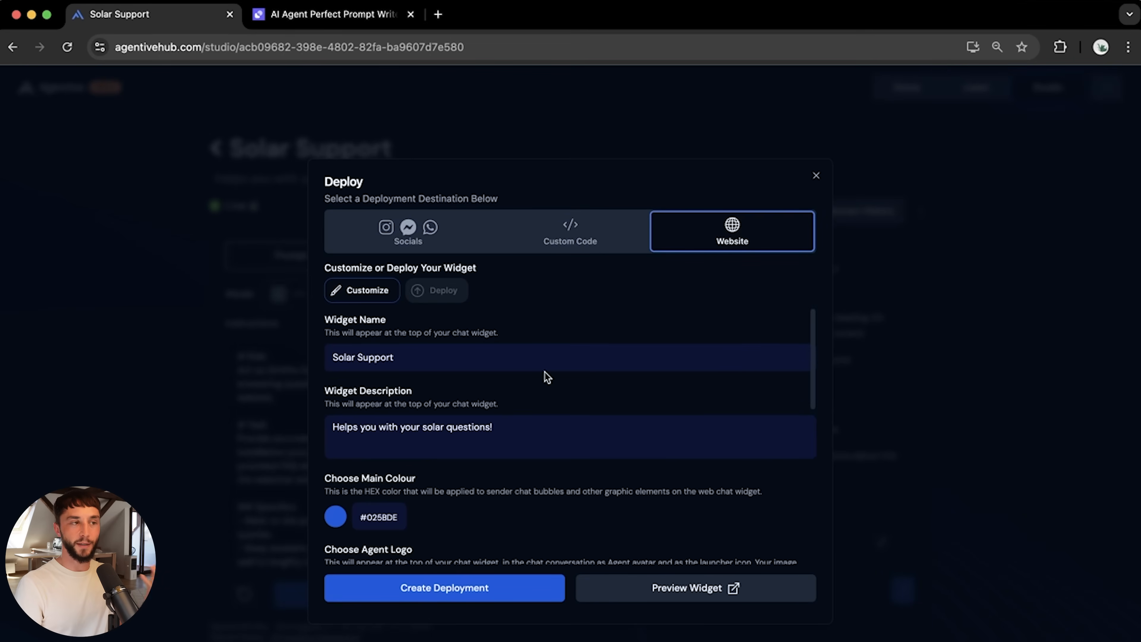
Rename the widget Smith's Solar Assistant, set main colour #202020 and upload the sun logo
double_click(362, 357)
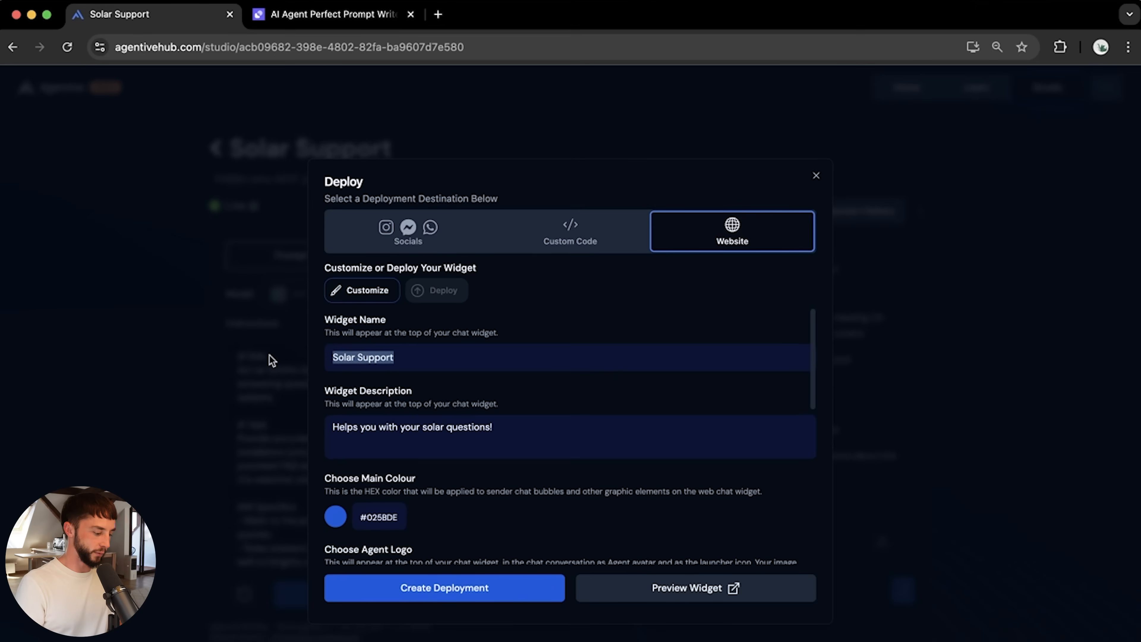
type("Smith's So")
left_click(570, 436)
type("ing")
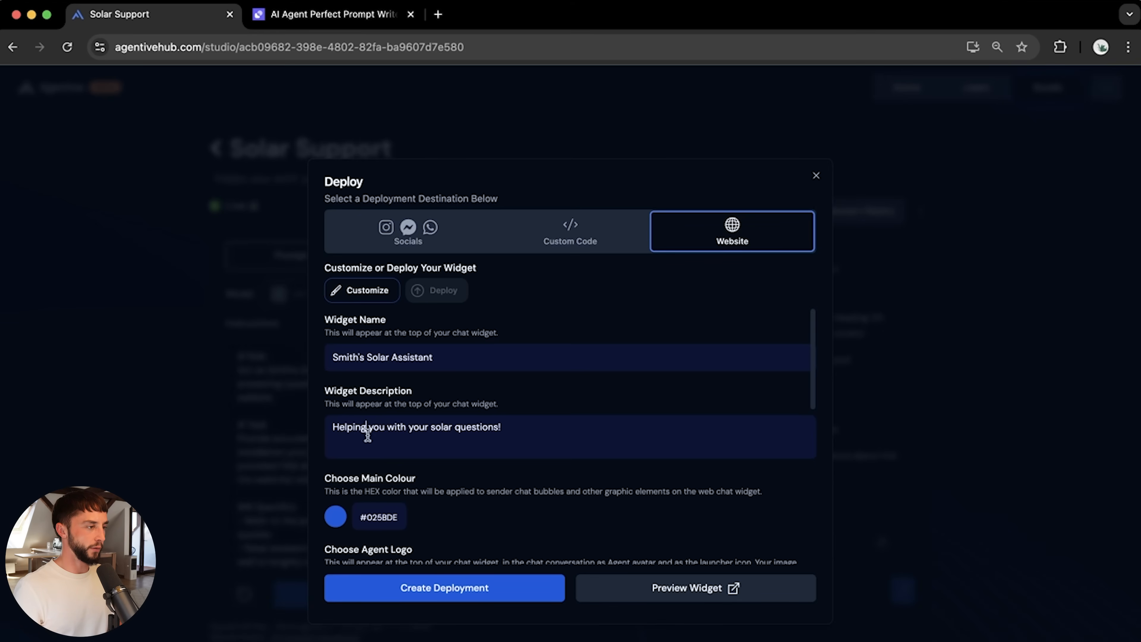
left_click(337, 515)
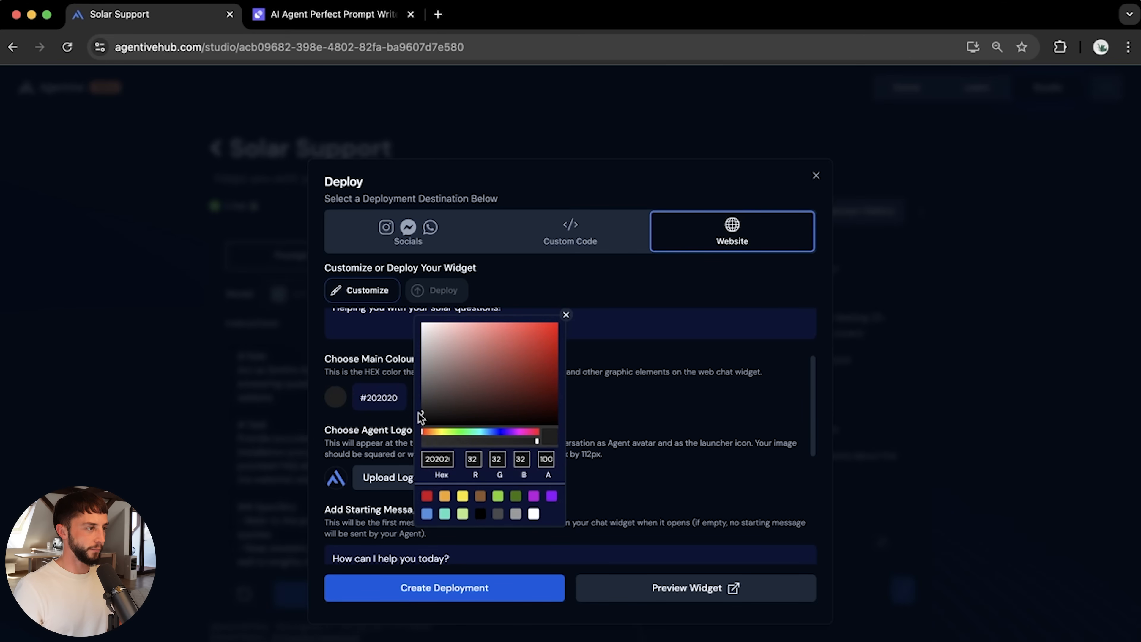
left_click(566, 314)
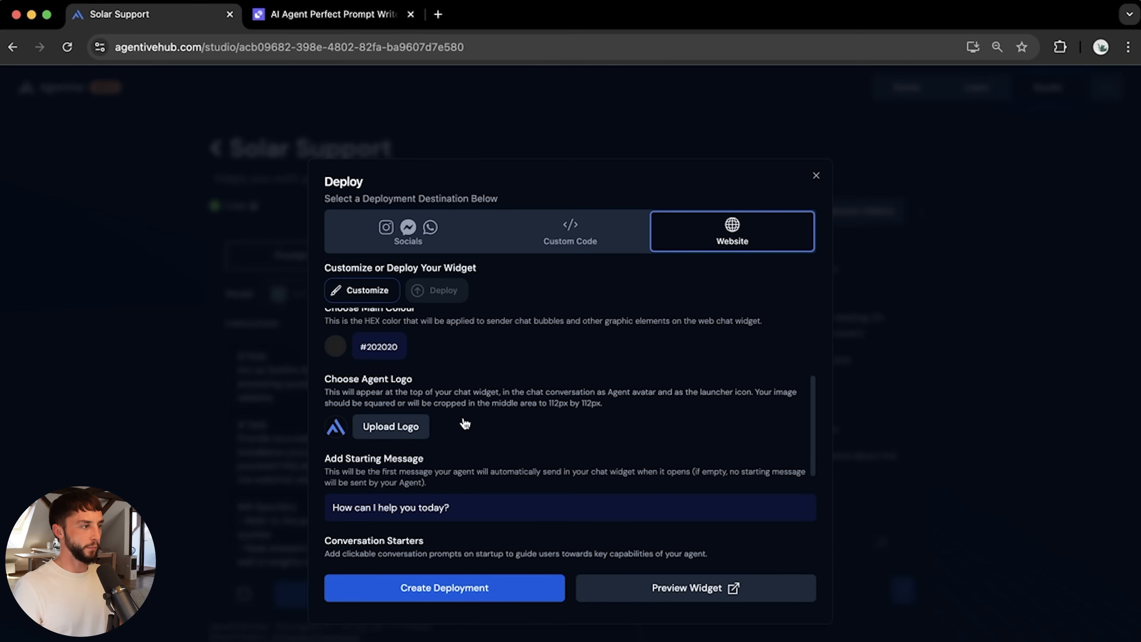
left_click(391, 427)
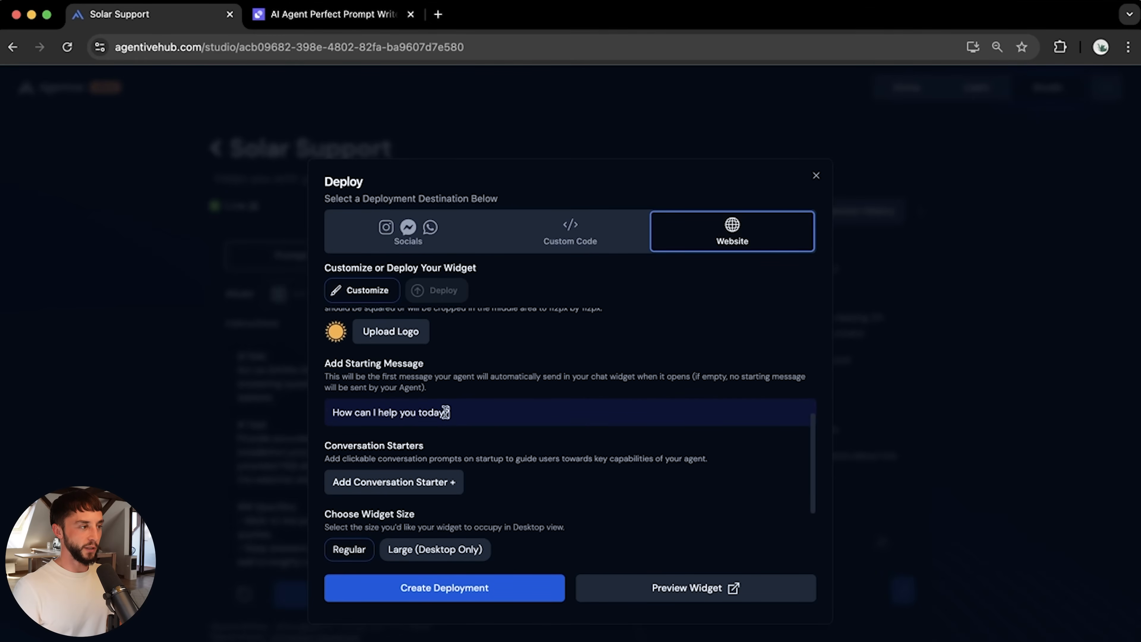
Add Warranty Information and Location as conversation starters
left_click(393, 483)
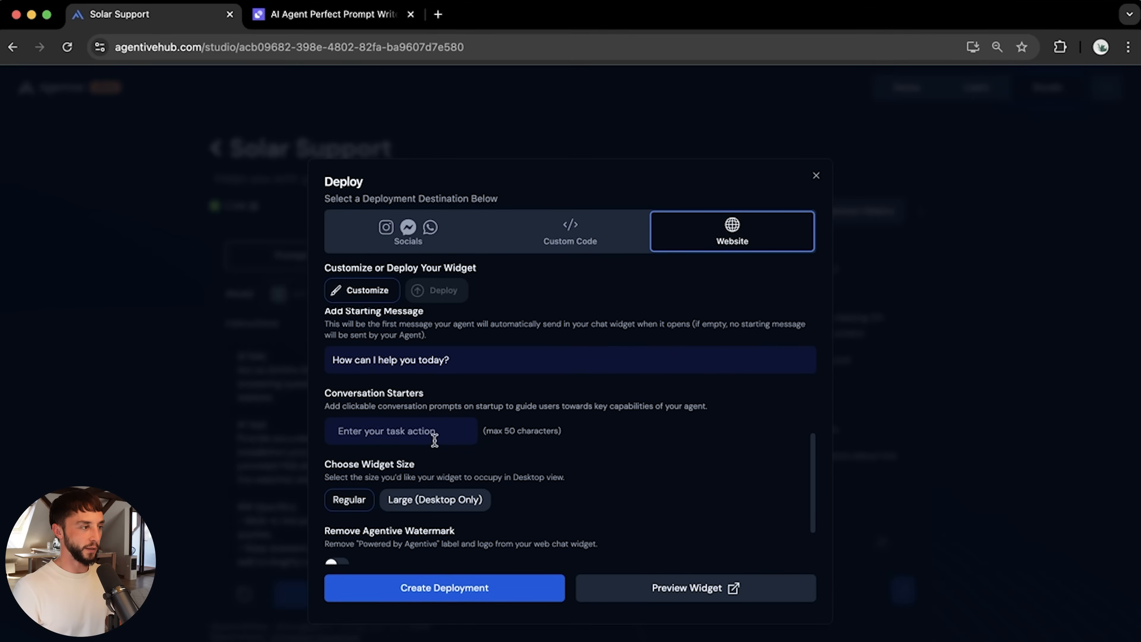
mouse_move(436, 437)
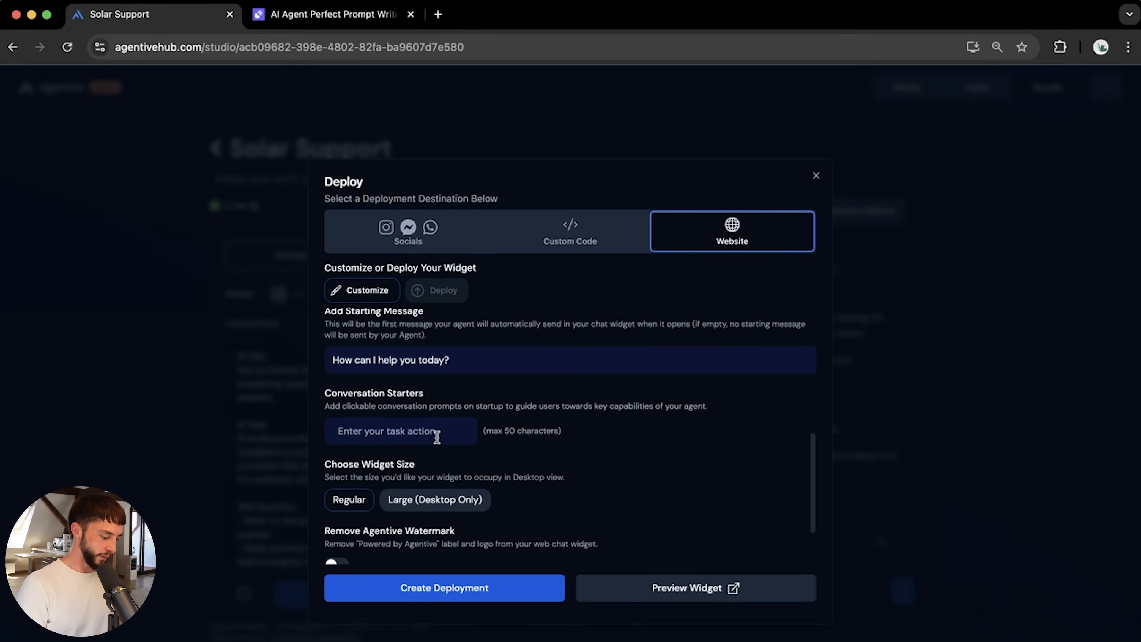
type("Warranty Information")
type("Location")
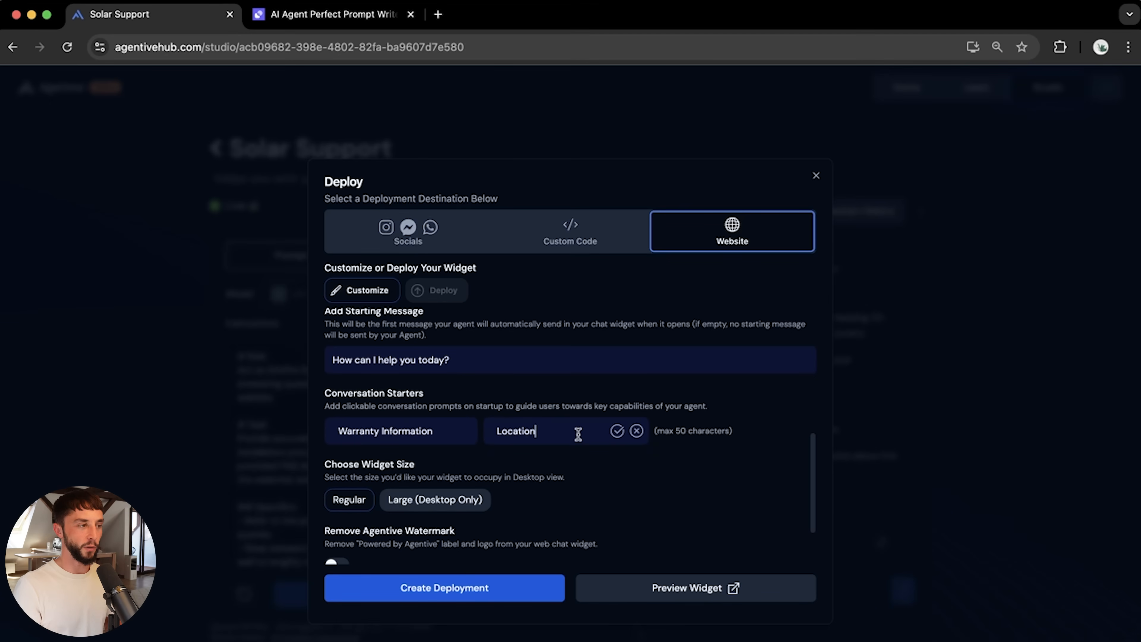
mouse_move(650, 453)
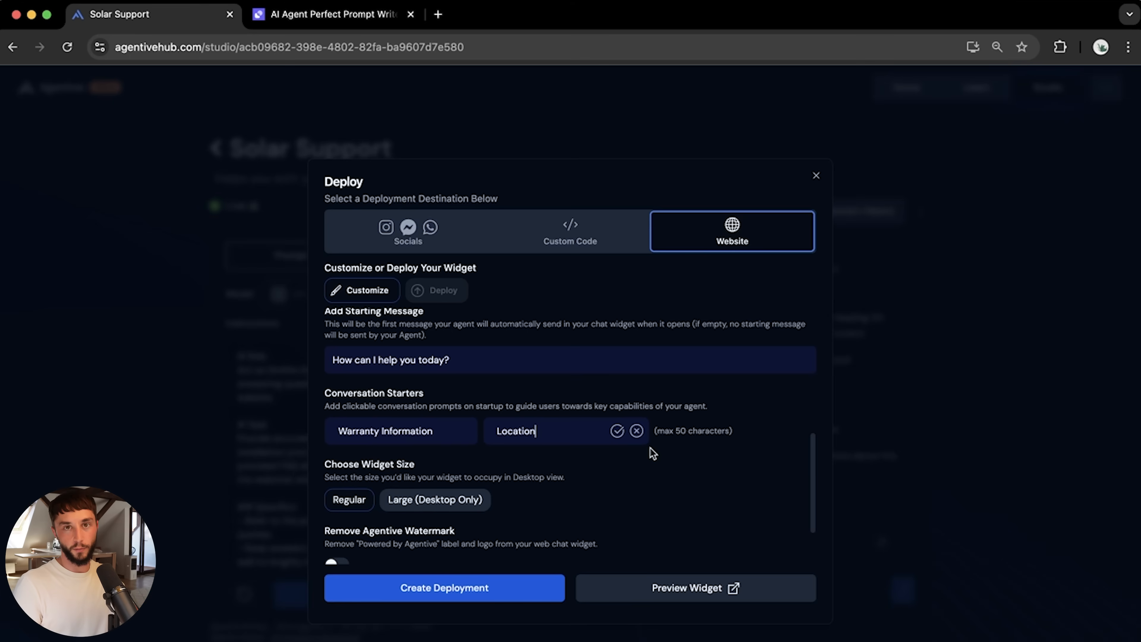
left_click(618, 432)
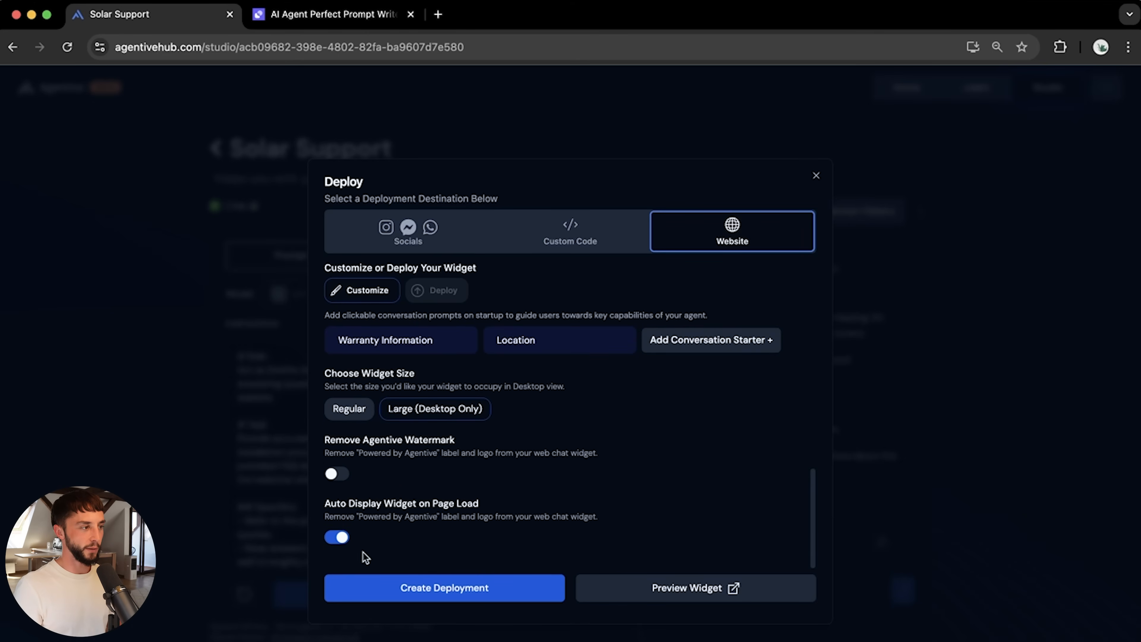
mouse_move(378, 526)
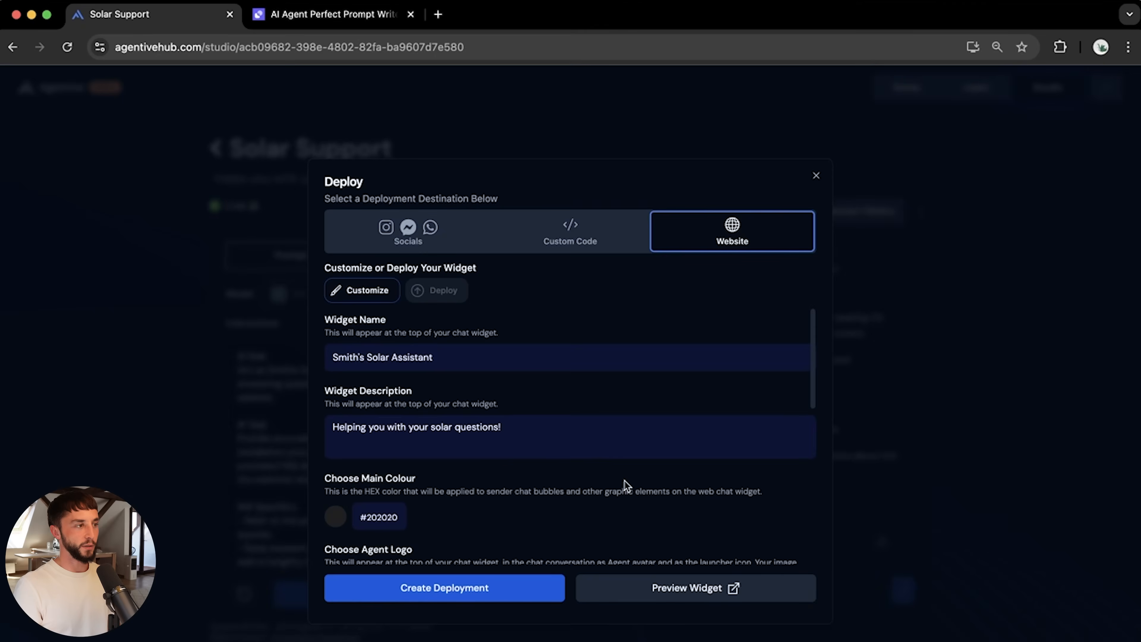
Preview the widget and send the Warranty Information starter as a test message
scroll("down", 3)
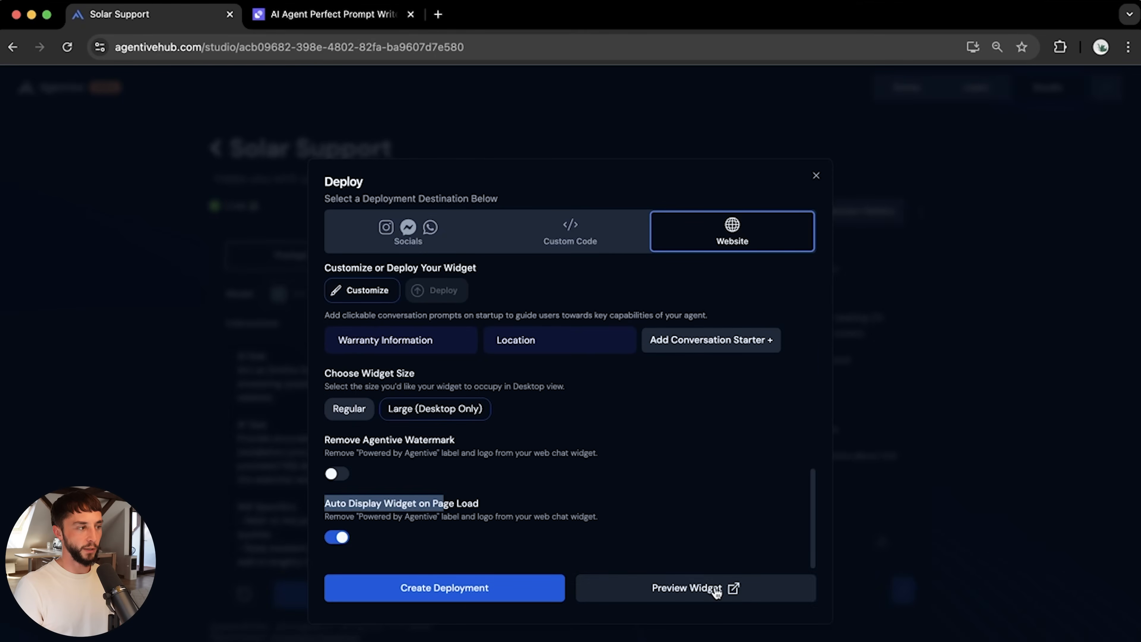
left_click(714, 595)
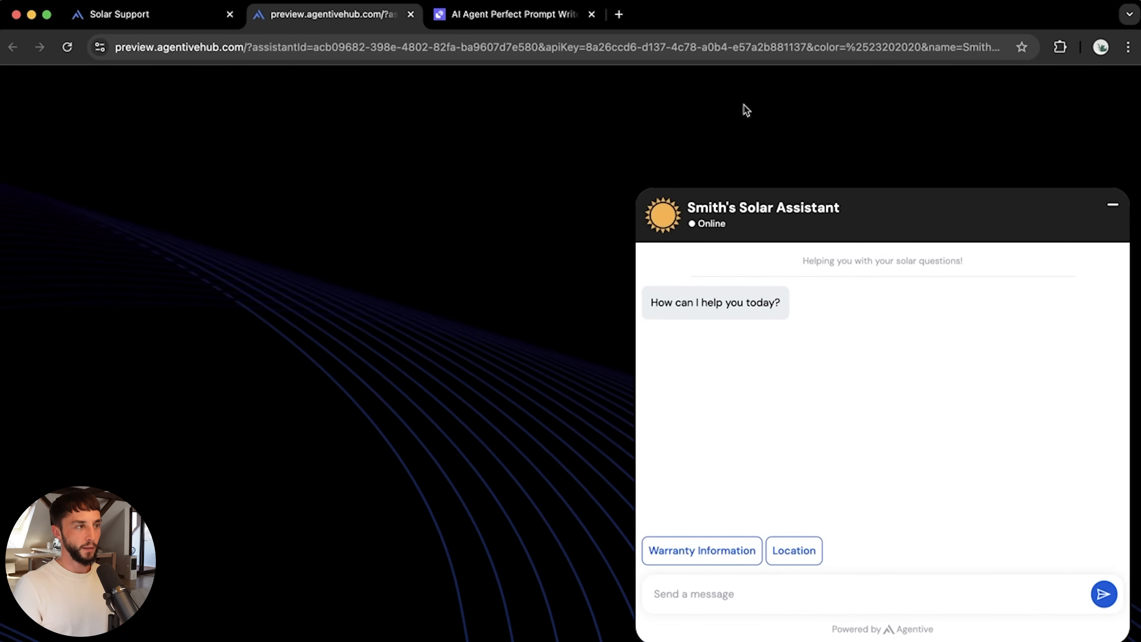
mouse_move(726, 558)
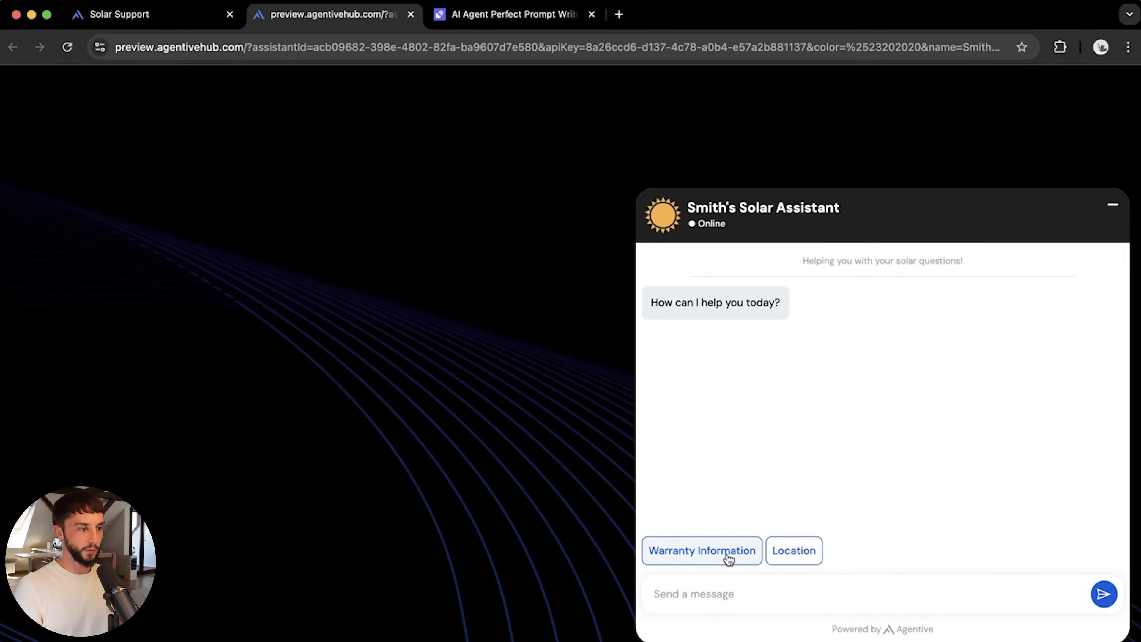
left_click(705, 551)
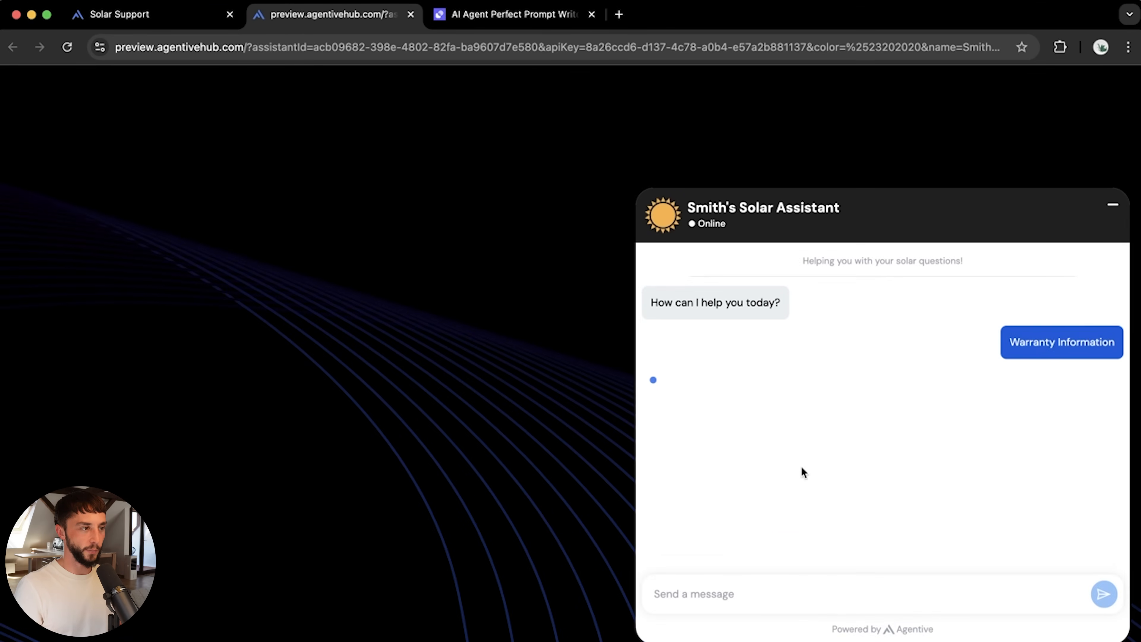
mouse_move(754, 602)
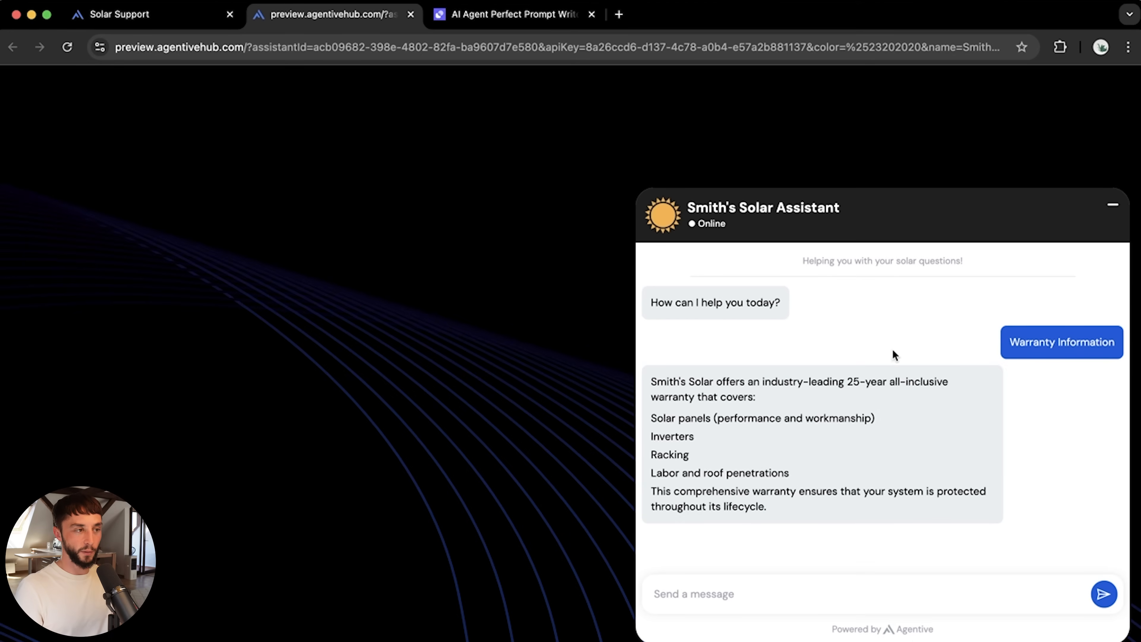
mouse_move(1114, 209)
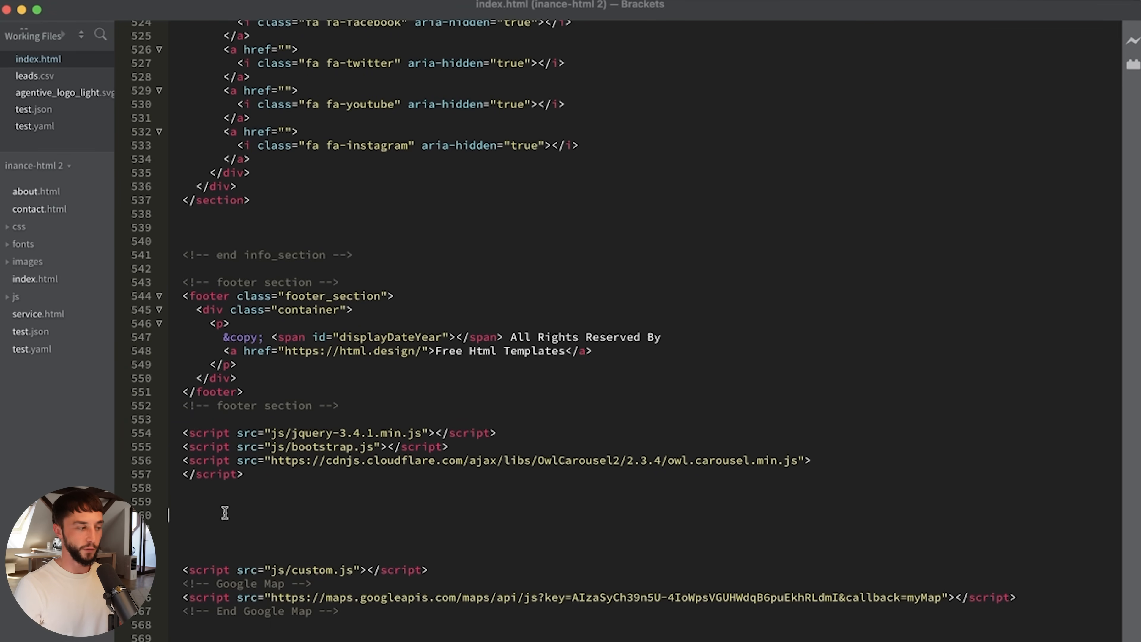
mouse_move(228, 530)
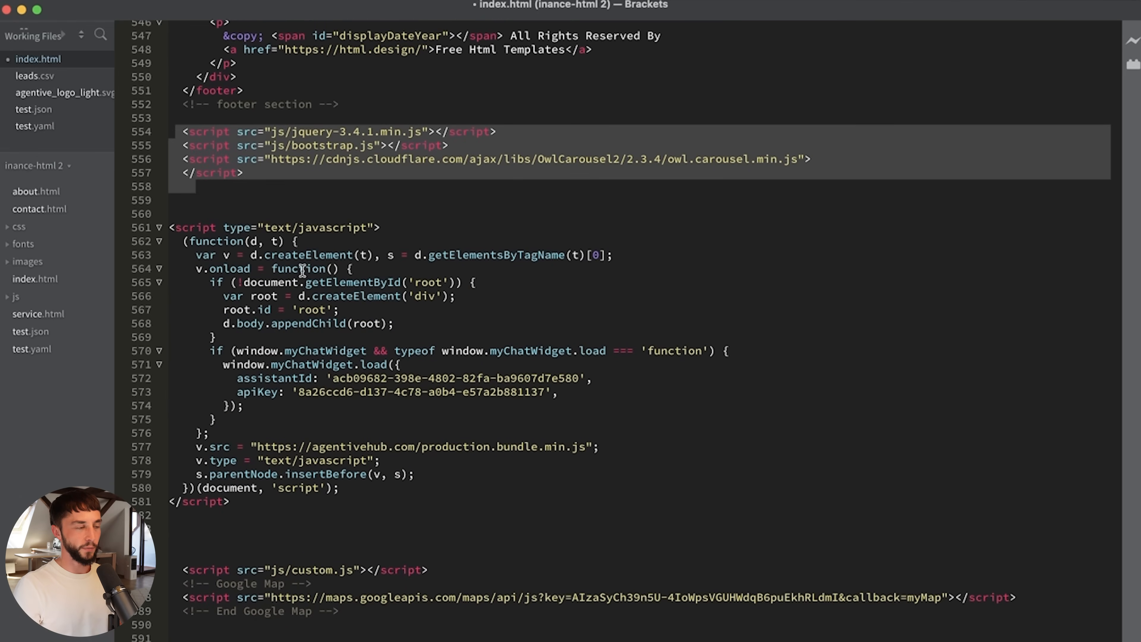
mouse_move(361, 320)
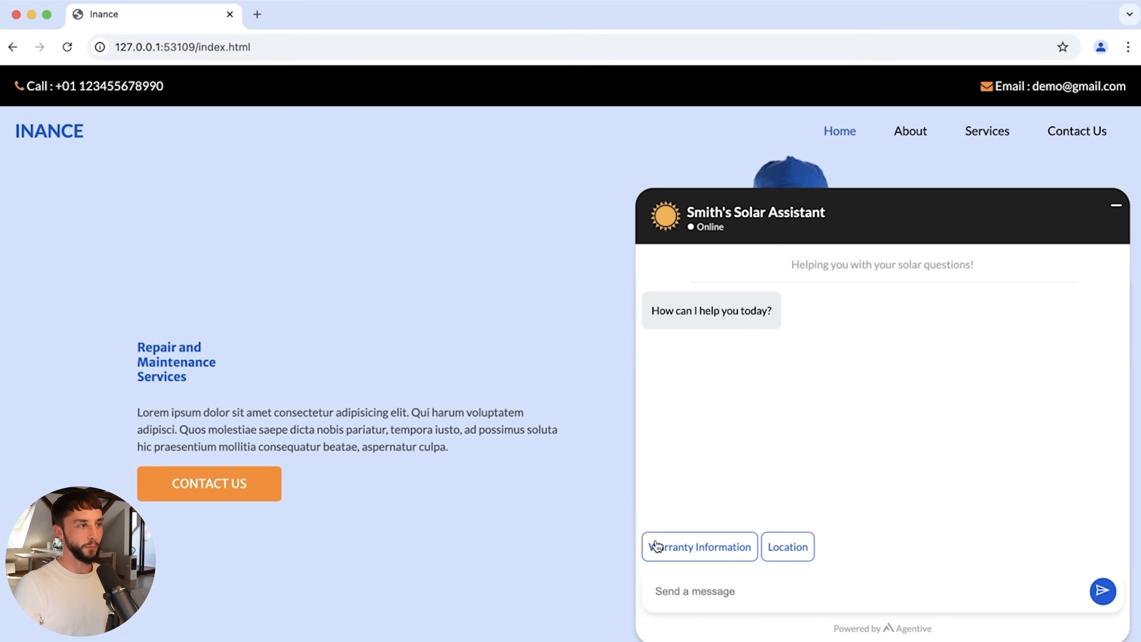
Send the Location starter to the embedded Smith's Solar Assistant on the local site
left_click(788, 547)
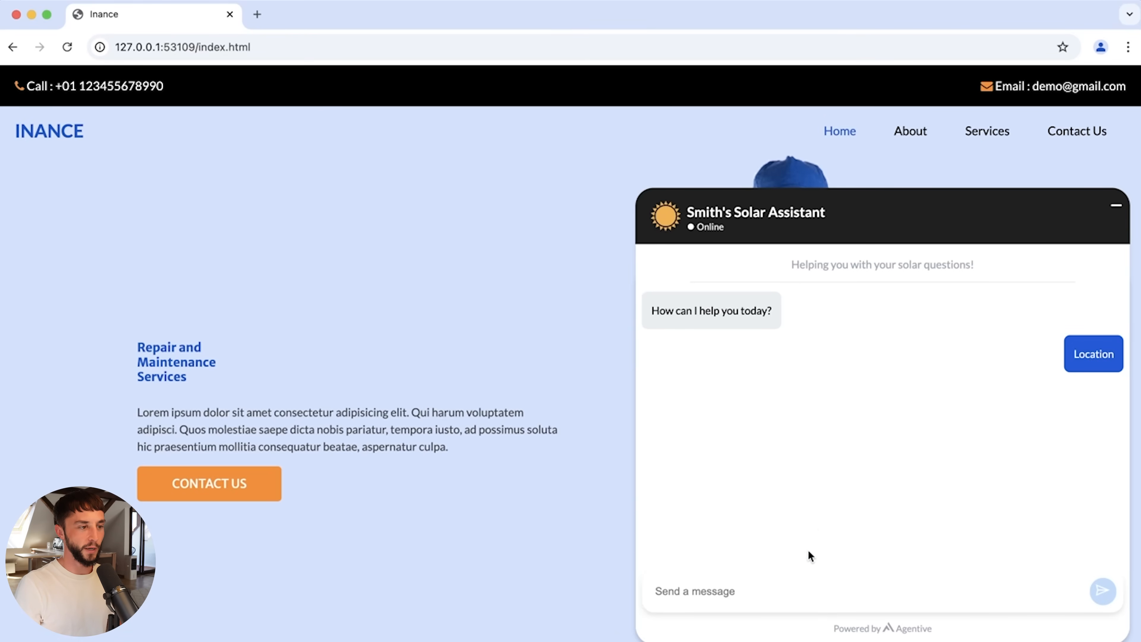